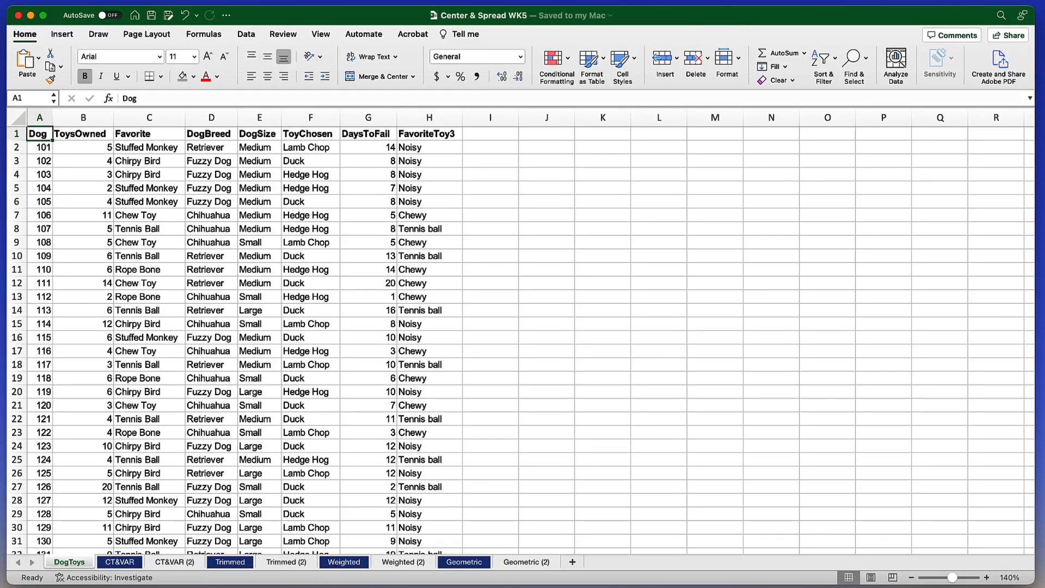
{"action": "mouse_move", "coordinate": [524, 27]}
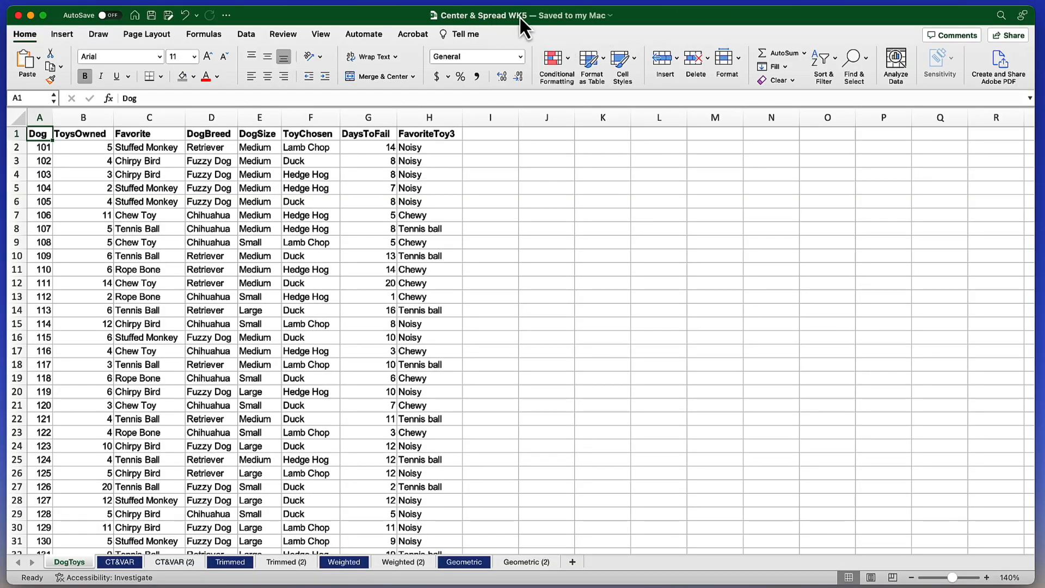
{"action": "mouse_move", "coordinate": [572, 30]}
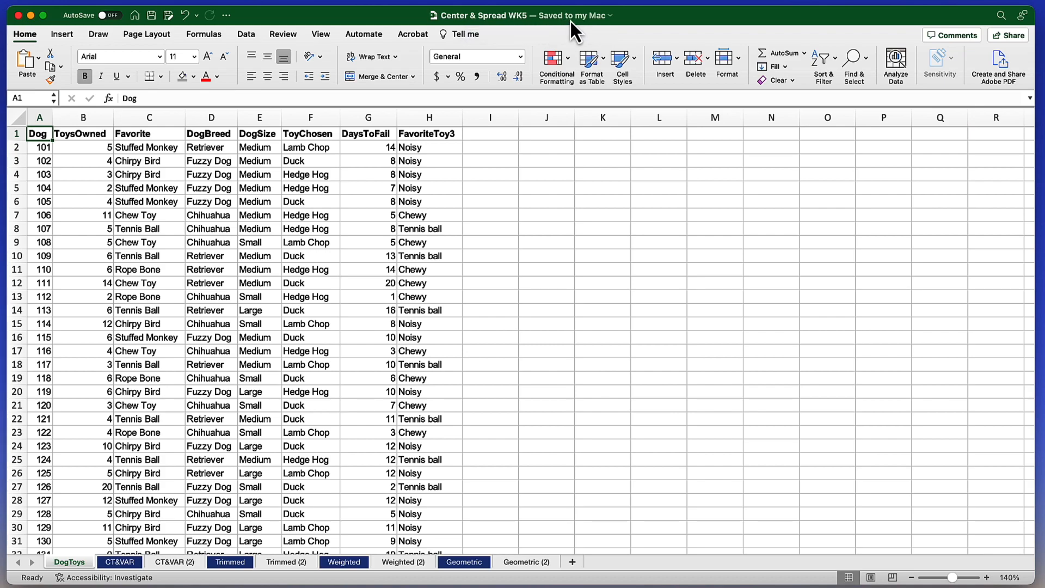
{"action": "mouse_move", "coordinate": [265, 527]}
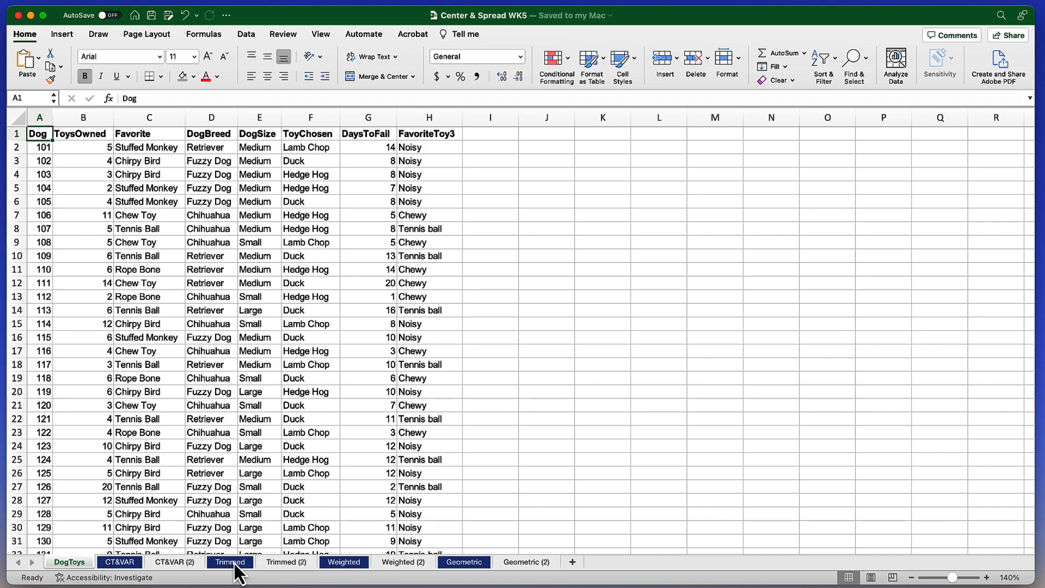
Switch to the Trimmed sheet and select columns A and B to check their averages
{"action": "left_click", "coordinate": [229, 562]}
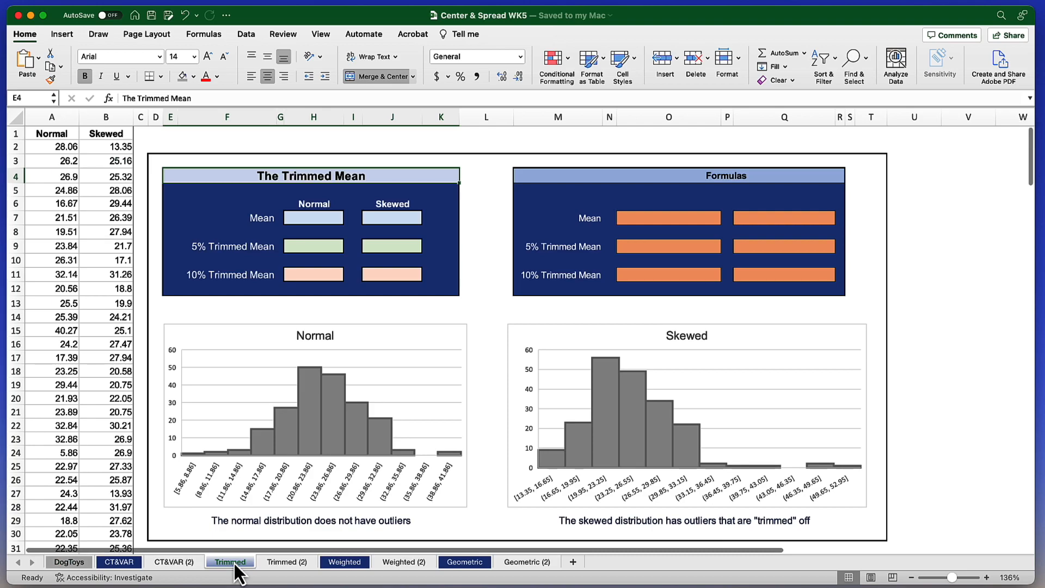
{"action": "mouse_move", "coordinate": [260, 317]}
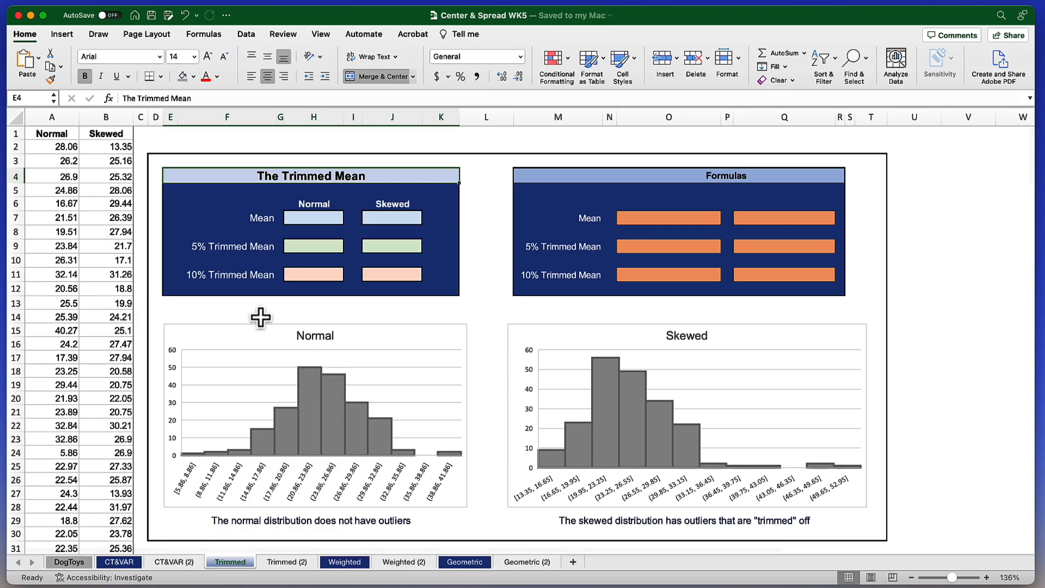
{"action": "mouse_move", "coordinate": [409, 427]}
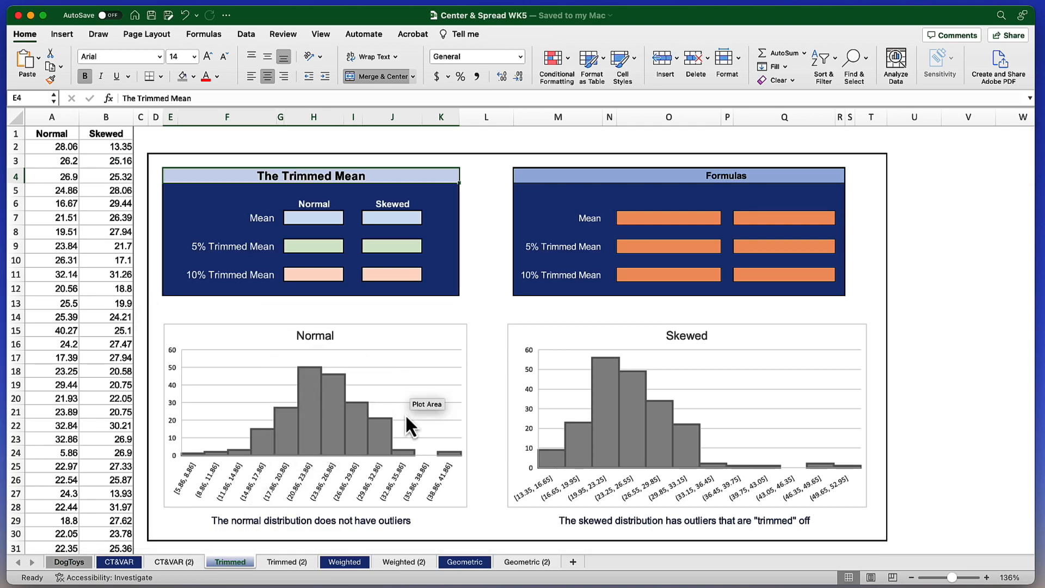
{"action": "left_click", "coordinate": [286, 561]}
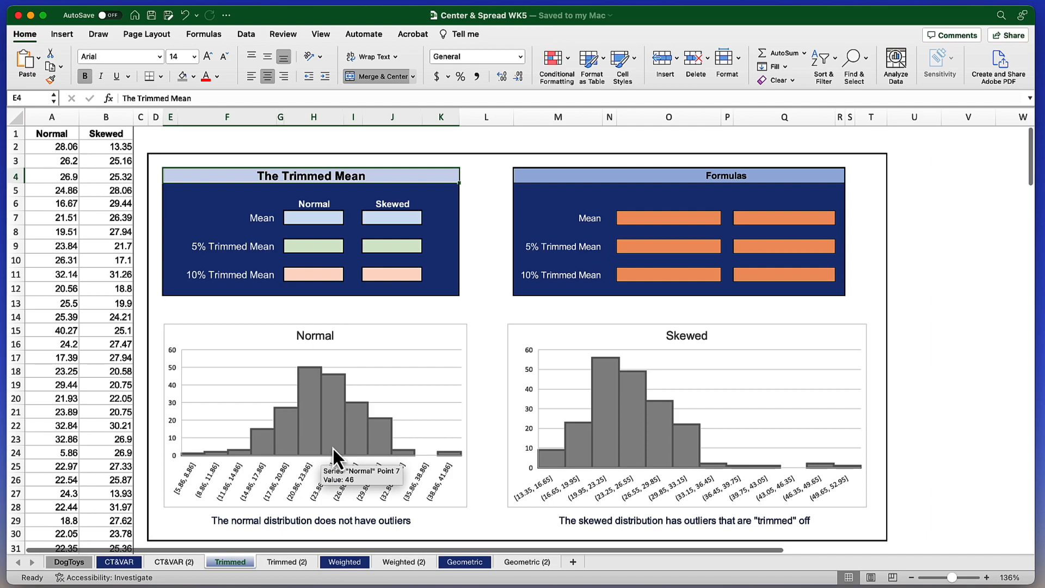
{"action": "mouse_move", "coordinate": [617, 390]}
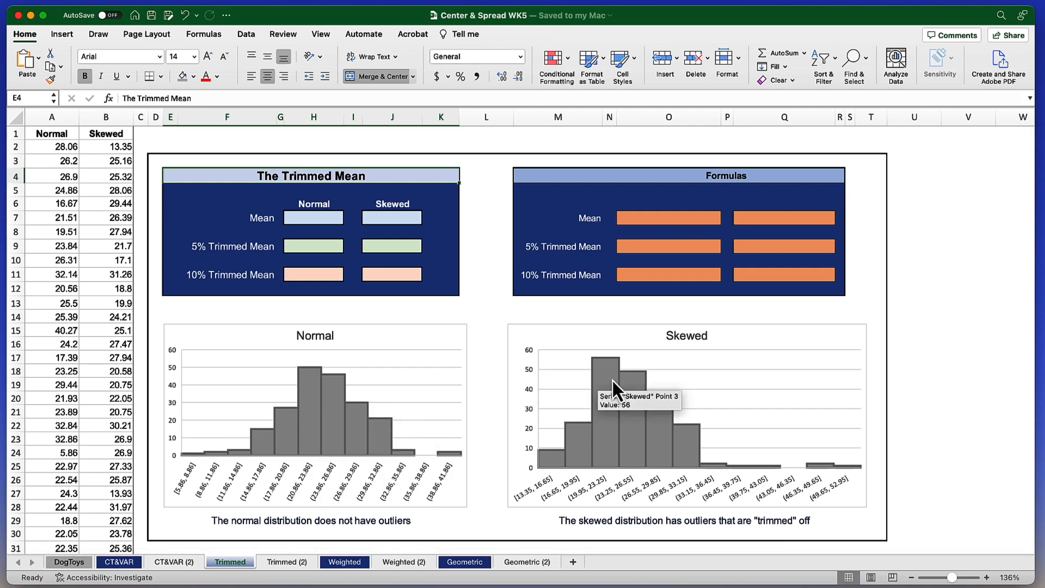
{"action": "left_click", "coordinate": [51, 116]}
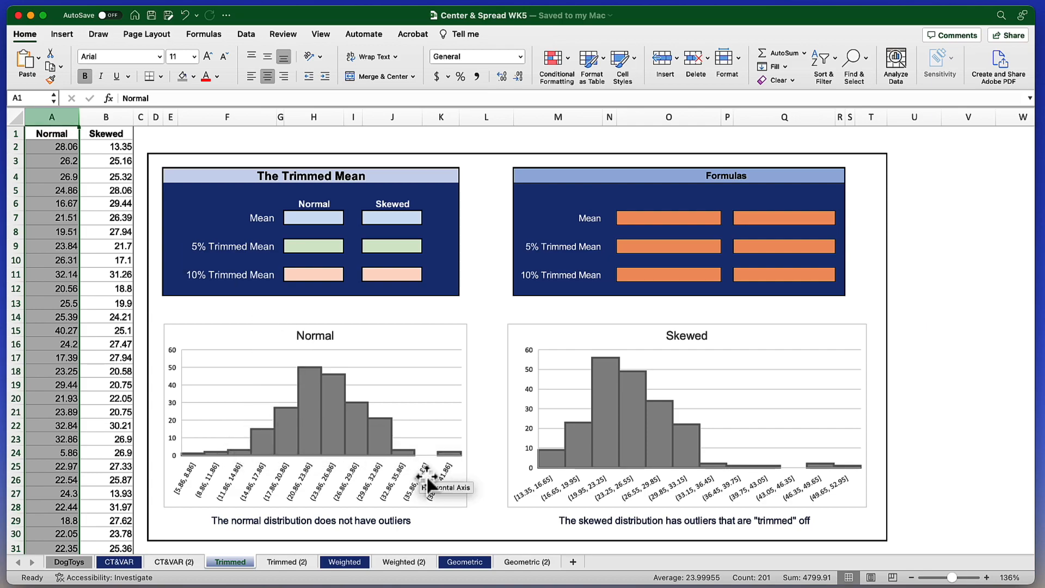
{"action": "mouse_move", "coordinate": [124, 217]}
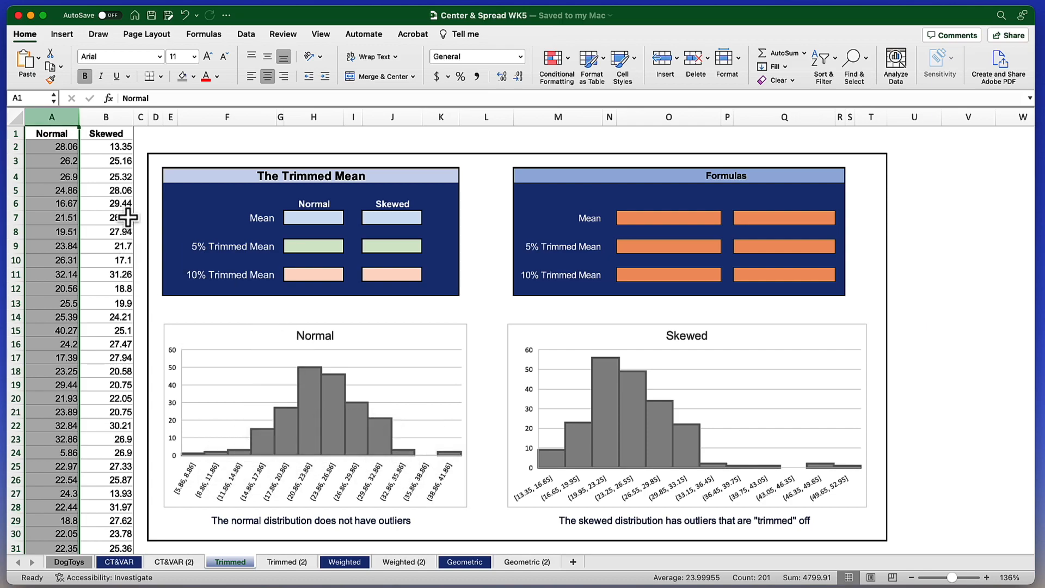
{"action": "left_click", "coordinate": [105, 117]}
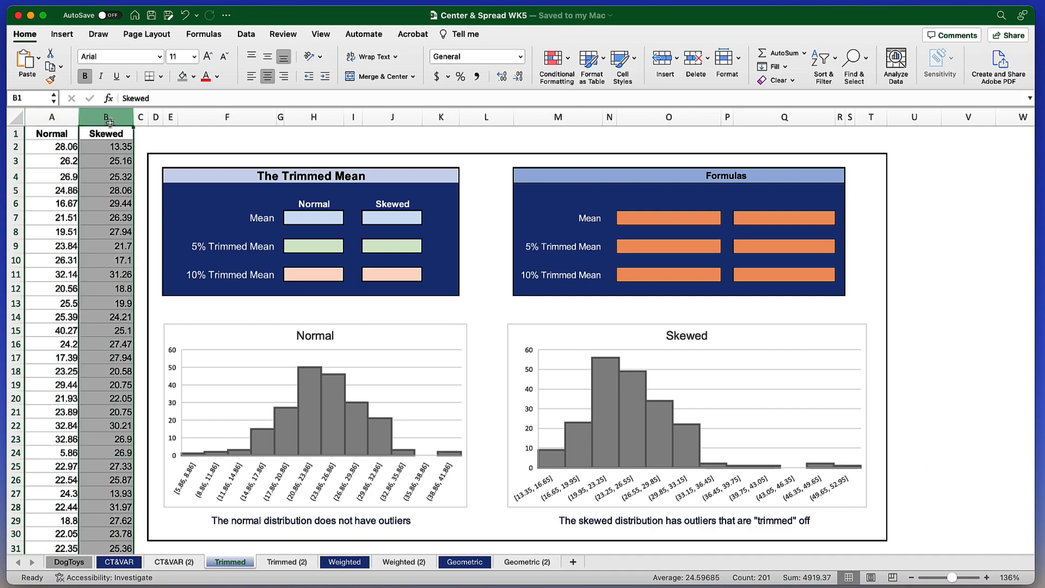
{"action": "mouse_move", "coordinate": [454, 336]}
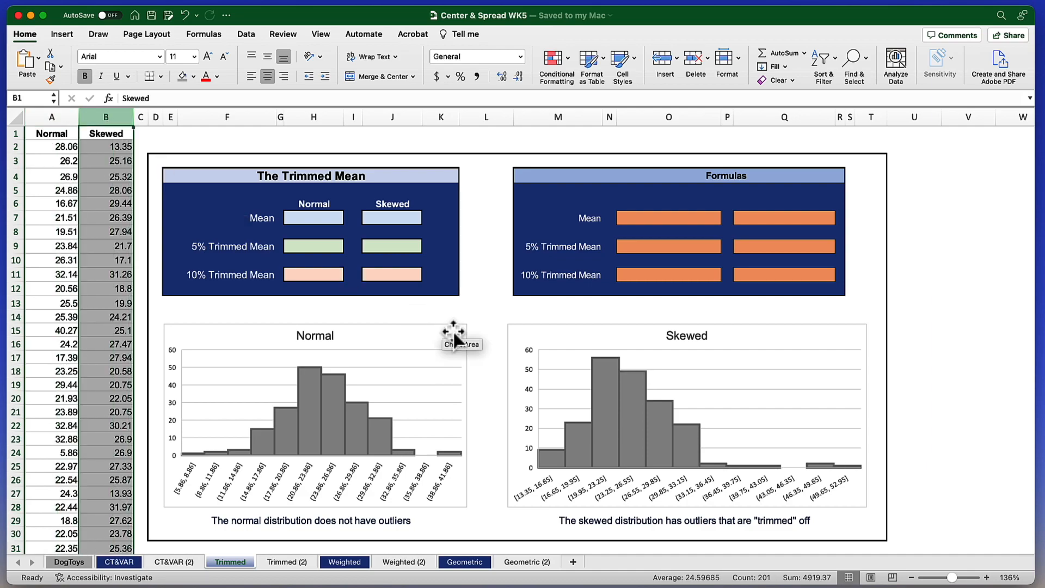
{"action": "mouse_move", "coordinate": [790, 484]}
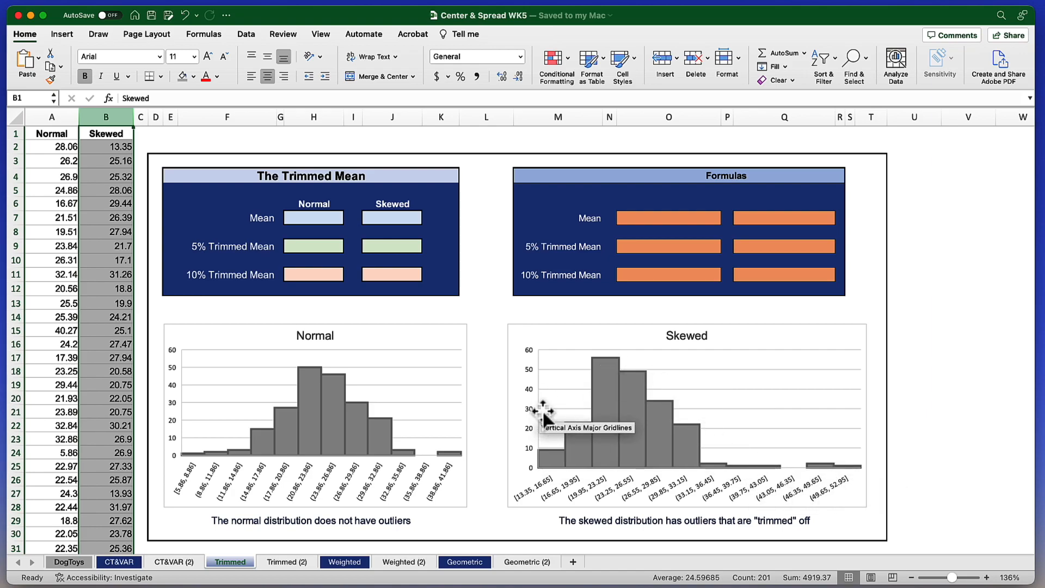
{"action": "mouse_move", "coordinate": [332, 427]}
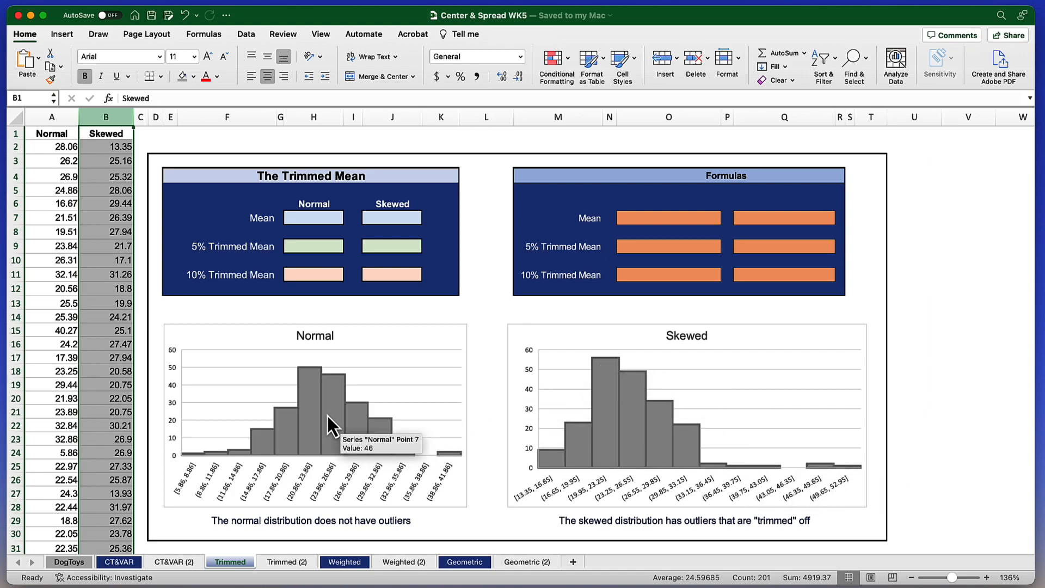
{"action": "mouse_move", "coordinate": [686, 347]}
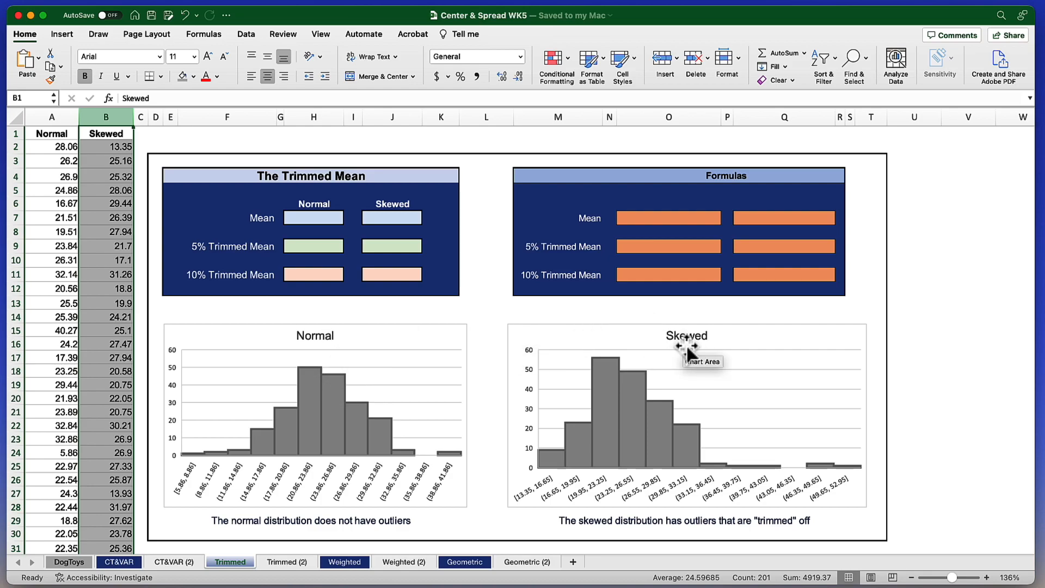
{"action": "mouse_move", "coordinate": [445, 319]}
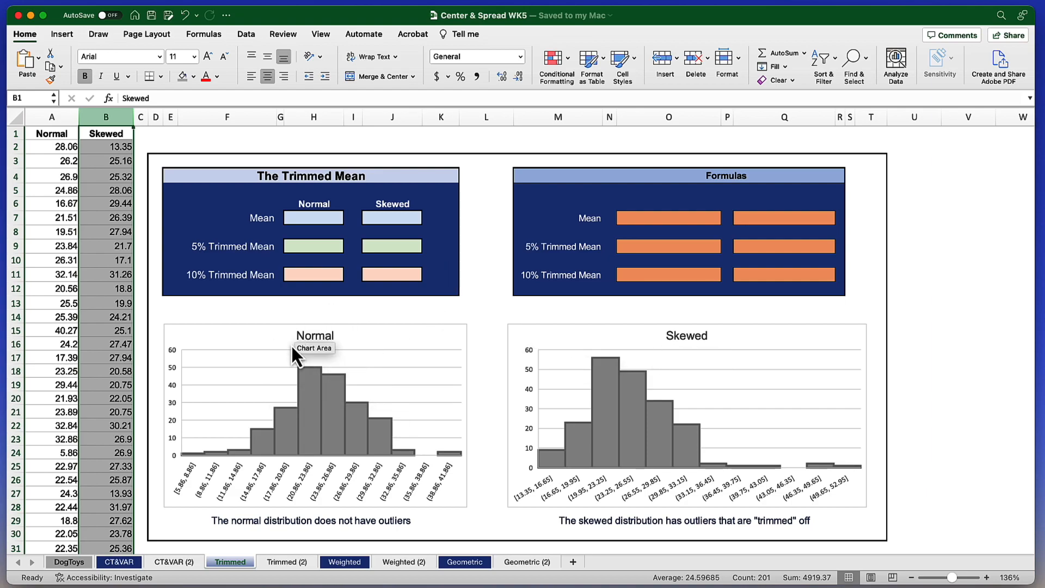
{"action": "mouse_move", "coordinate": [739, 343]}
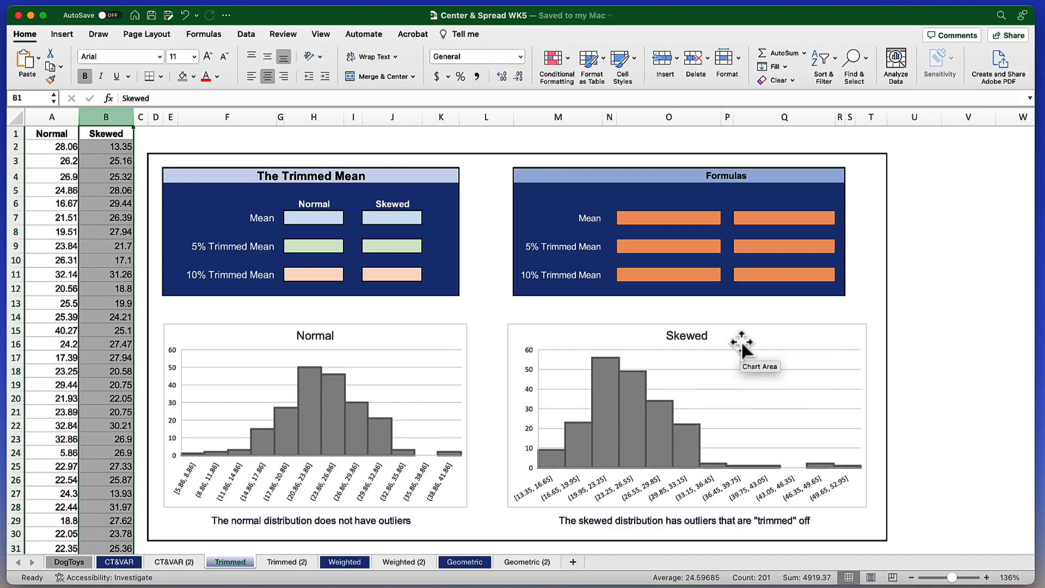
{"action": "mouse_move", "coordinate": [668, 409]}
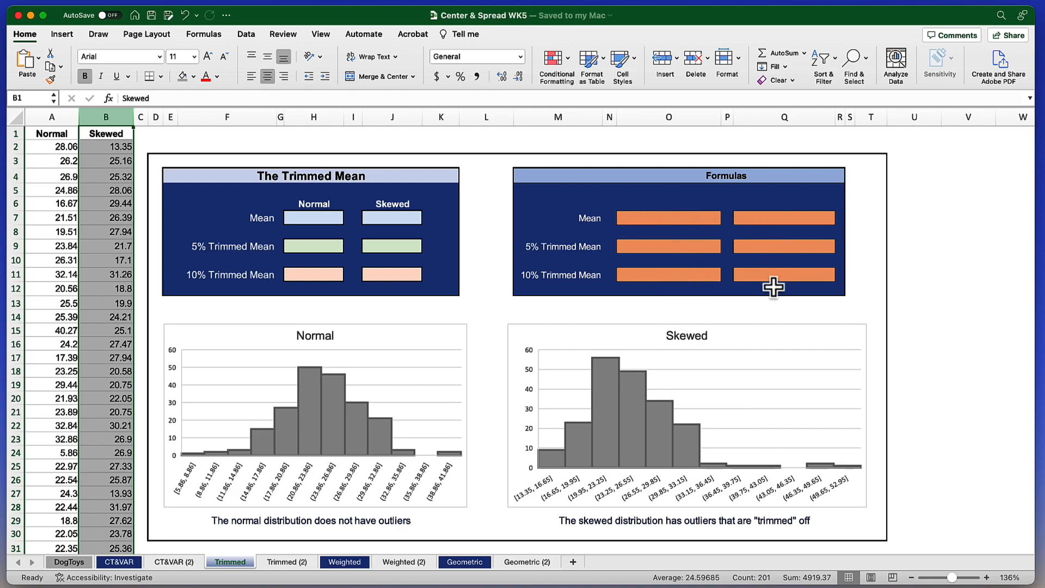
{"action": "mouse_move", "coordinate": [318, 216]}
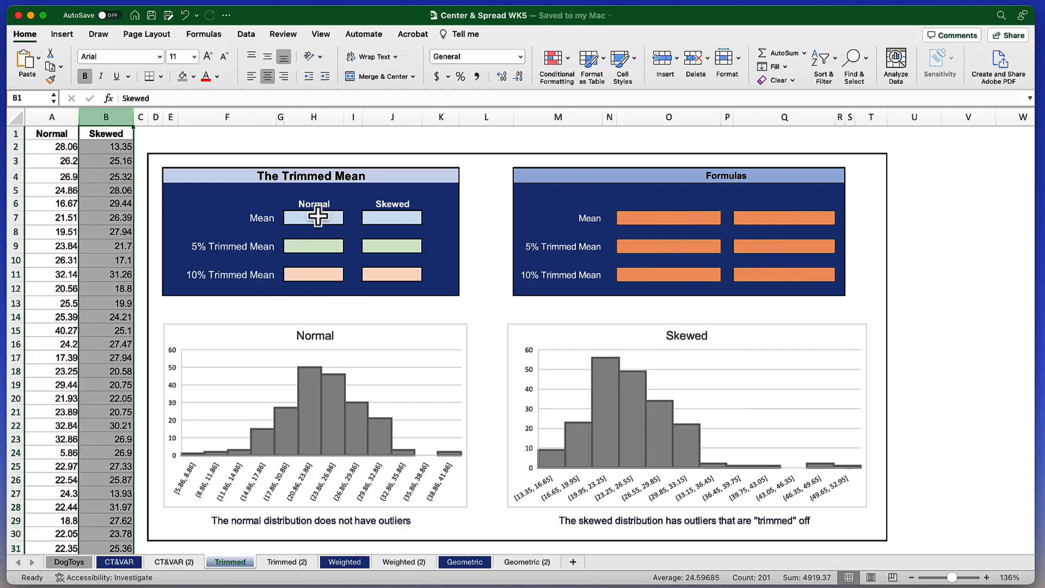
Enter =AVERAGE(A:A) in H7 so the Normal Mean shows 24.00
{"action": "left_click", "coordinate": [314, 217]}
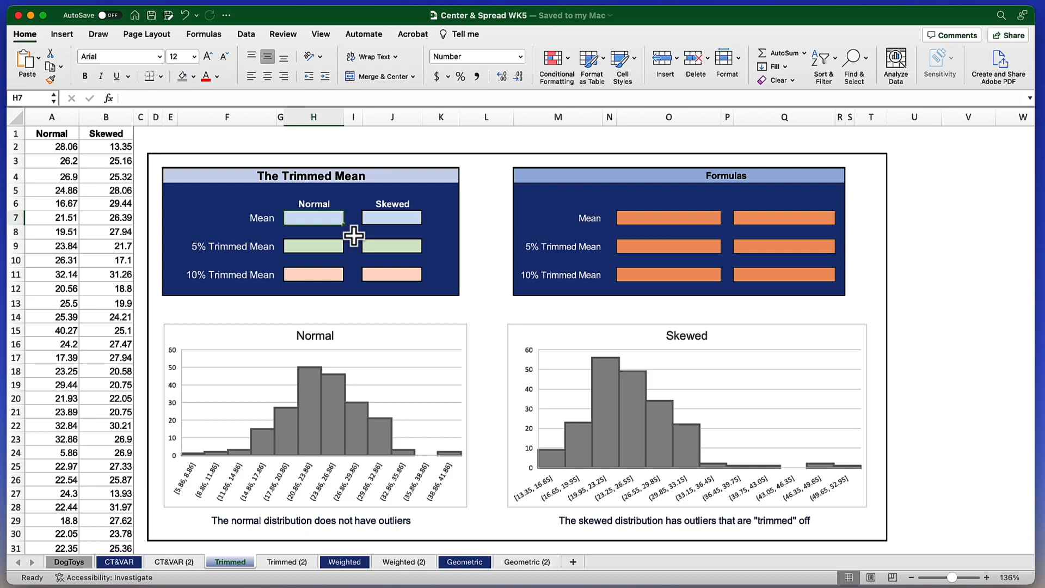
{"action": "type", "text": "=average("}
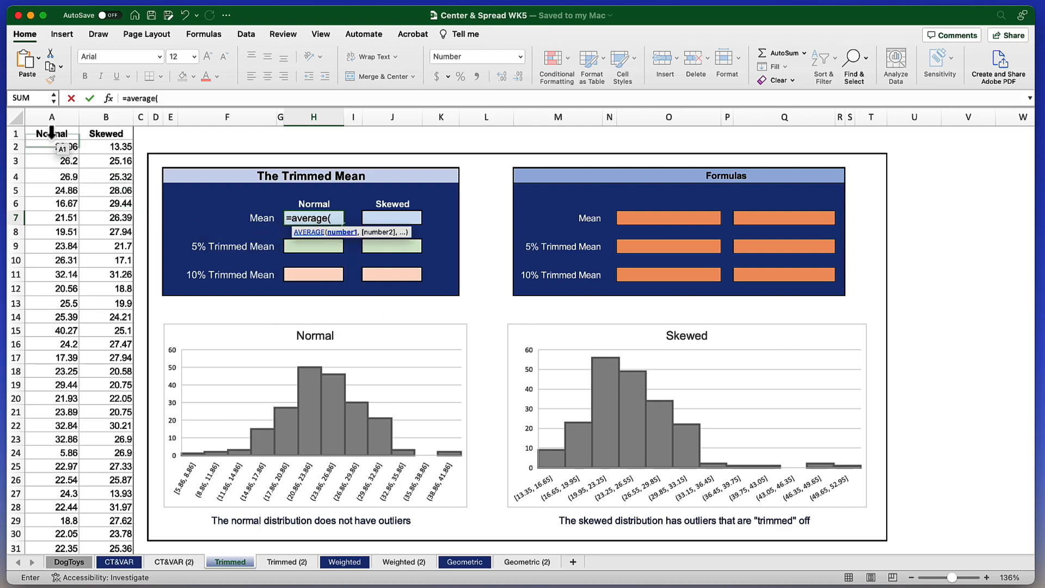
{"action": "left_click", "coordinate": [51, 118]}
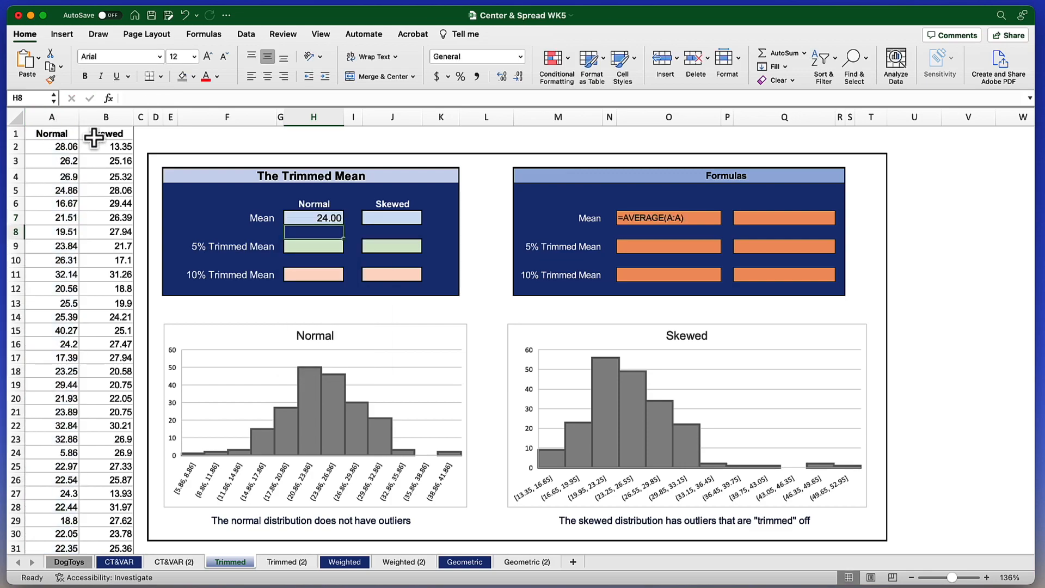
{"action": "mouse_move", "coordinate": [401, 220]}
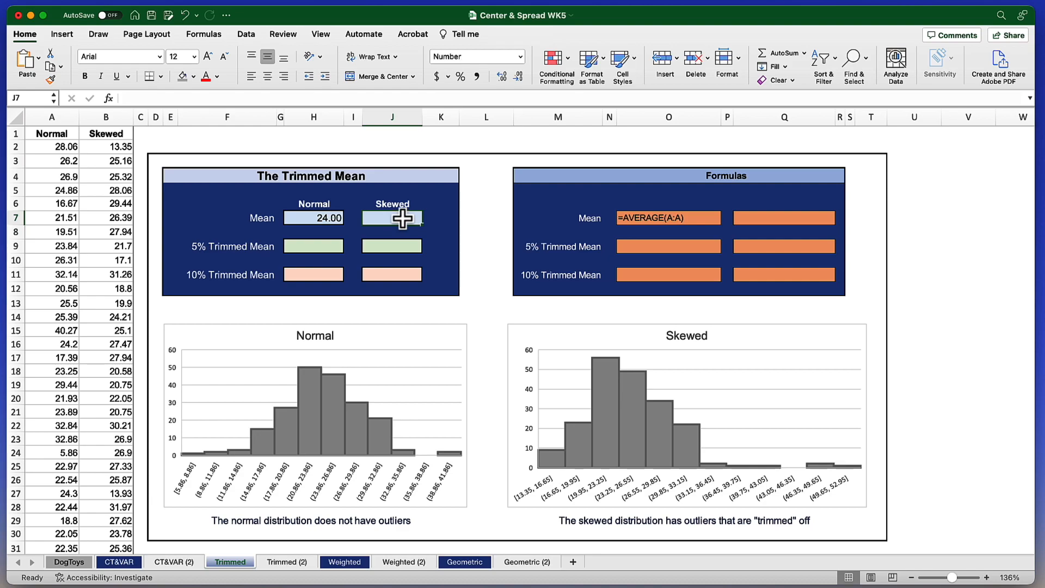
Enter =AVERAGE(B:B) in J7, giving a Skewed Mean of 24.60
{"action": "type", "text": "=average("}
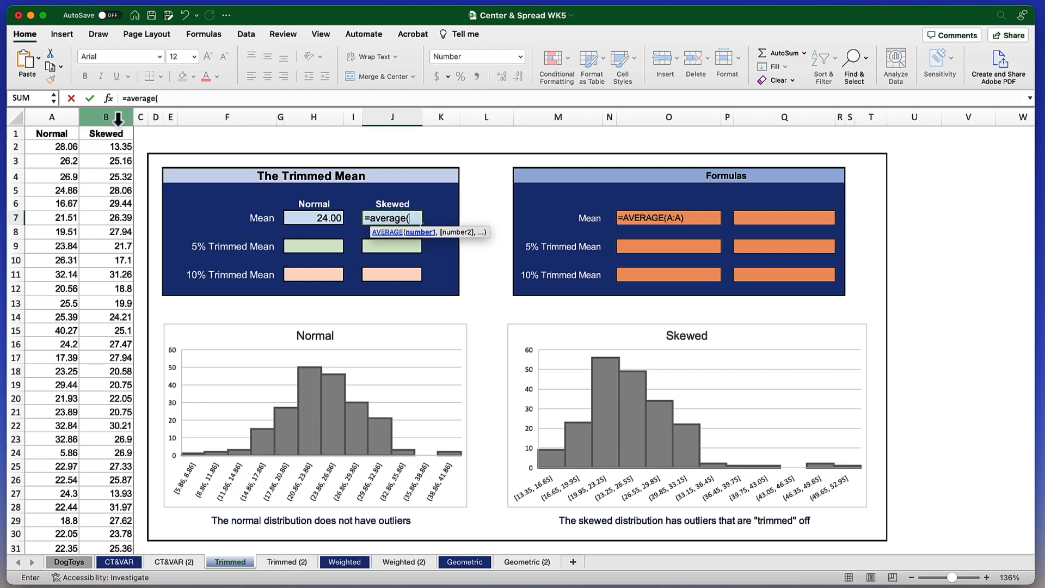
{"action": "left_click", "coordinate": [106, 117]}
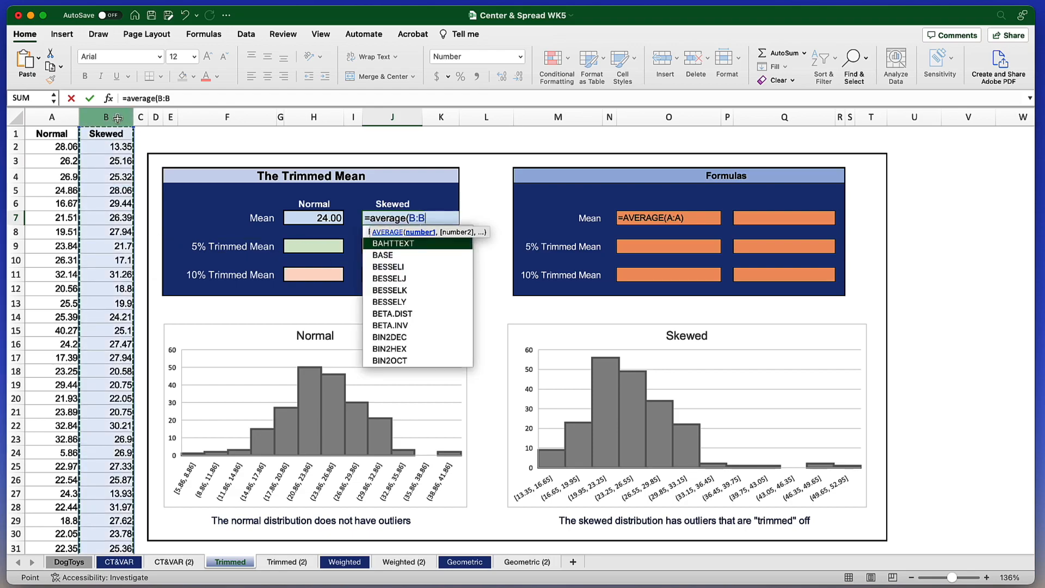
{"action": "key", "text": "Enter"}
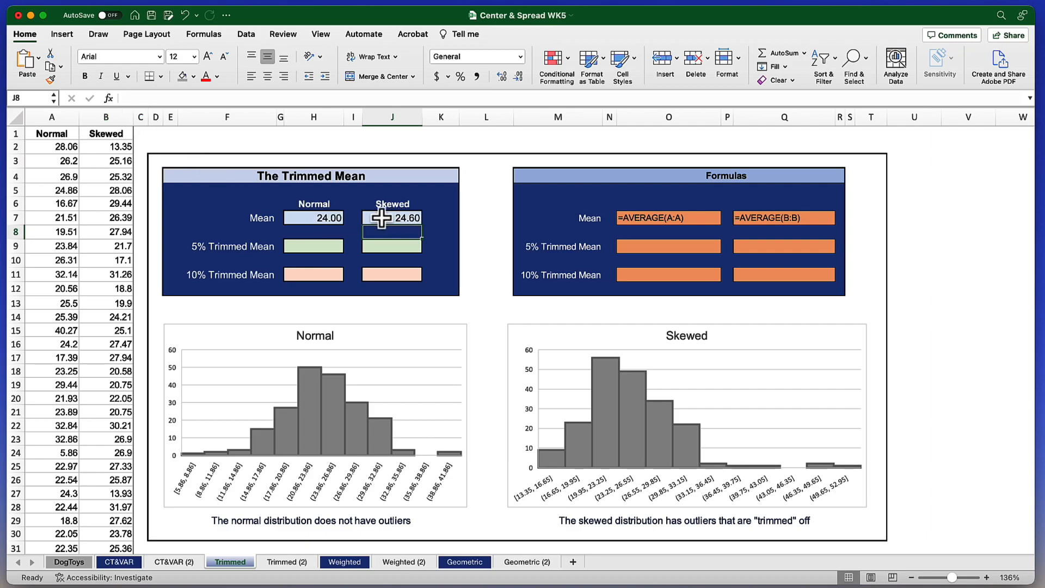
{"action": "left_click", "coordinate": [392, 217]}
{"action": "type", "text": "="}
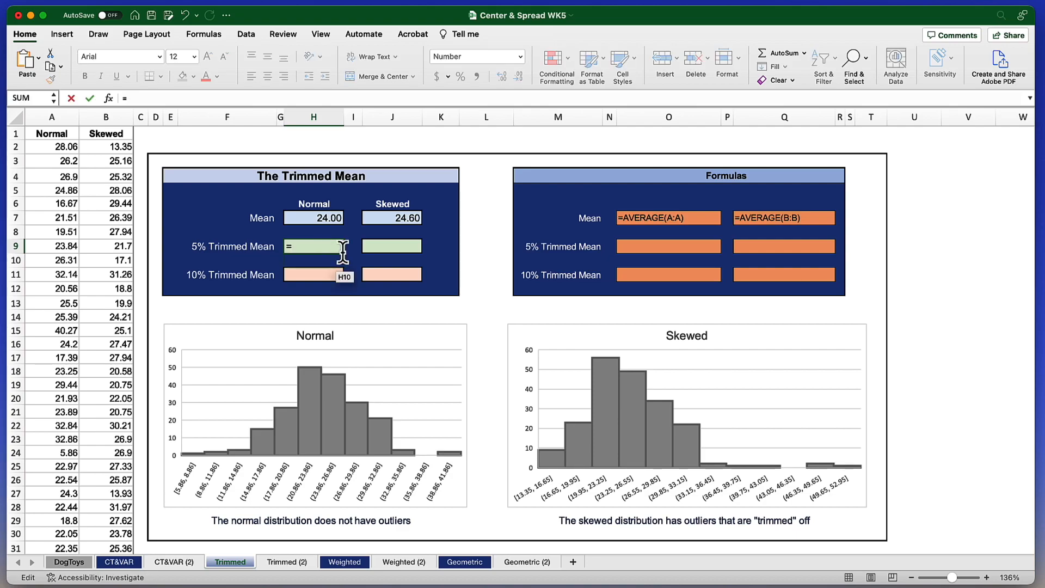
Enter =TRIMMEAN(A:A,0.05) in H9 for a Normal 5% trimmed mean of 24.03
{"action": "type", "text": "t"}
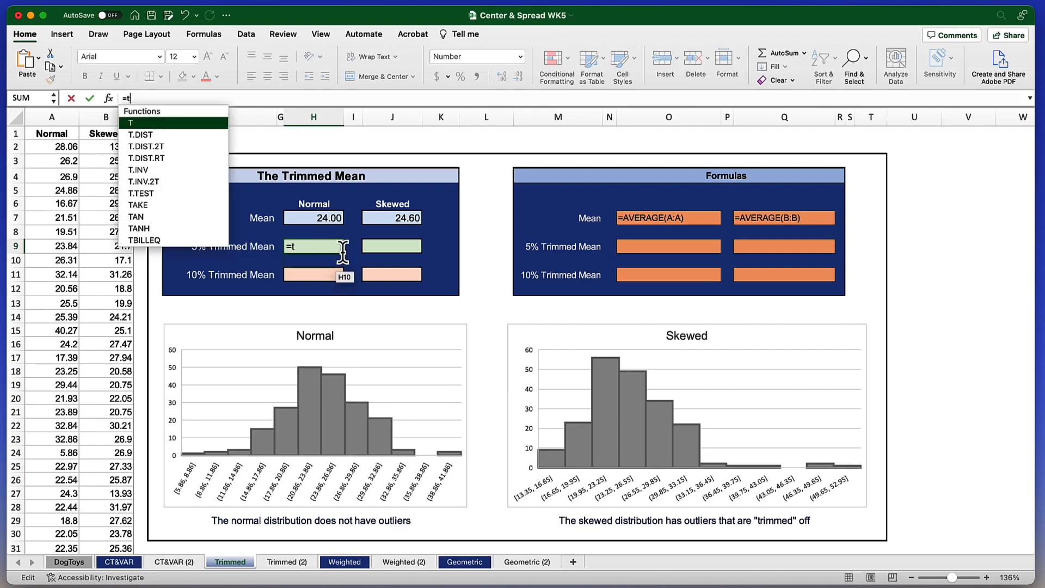
{"action": "type", "text": "rimmea"}
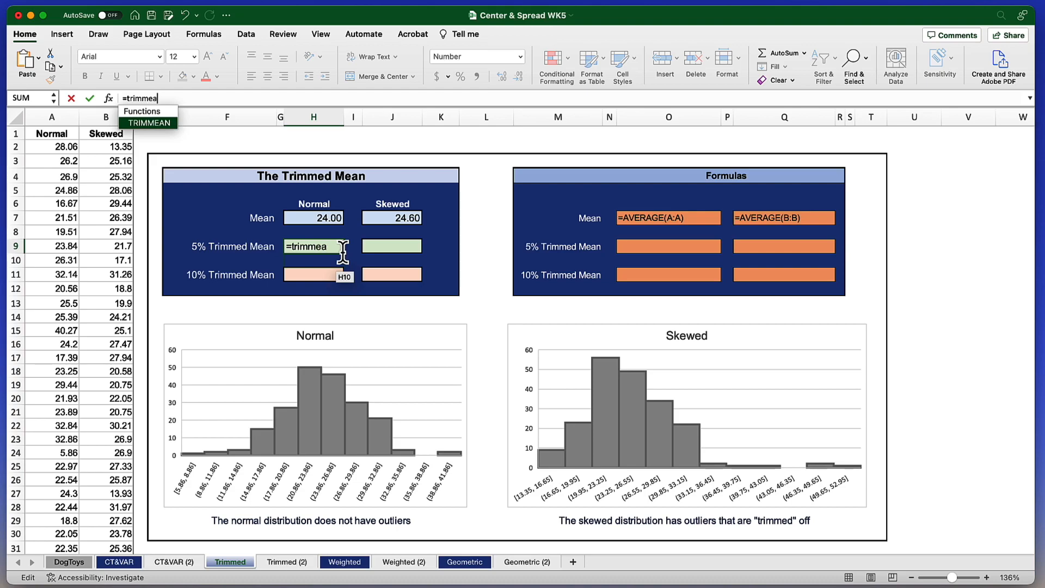
{"action": "type", "text": "n("}
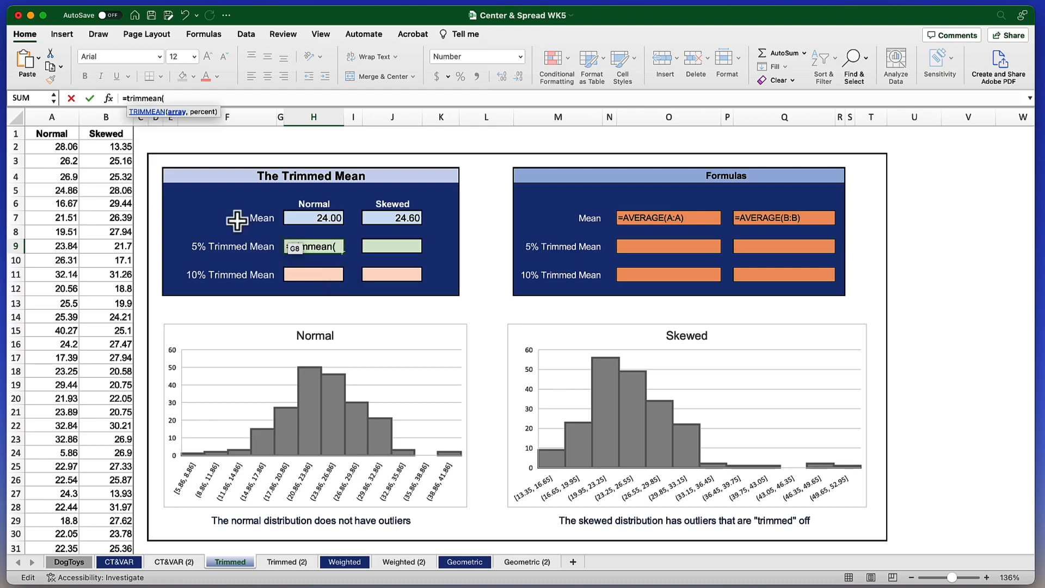
{"action": "left_click", "coordinate": [52, 118]}
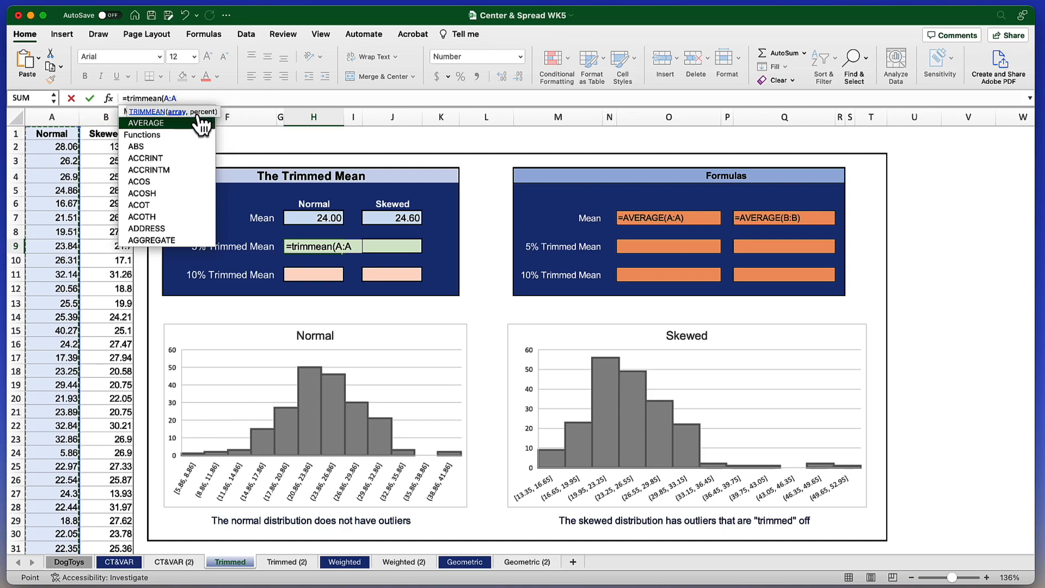
{"action": "mouse_move", "coordinate": [210, 126]}
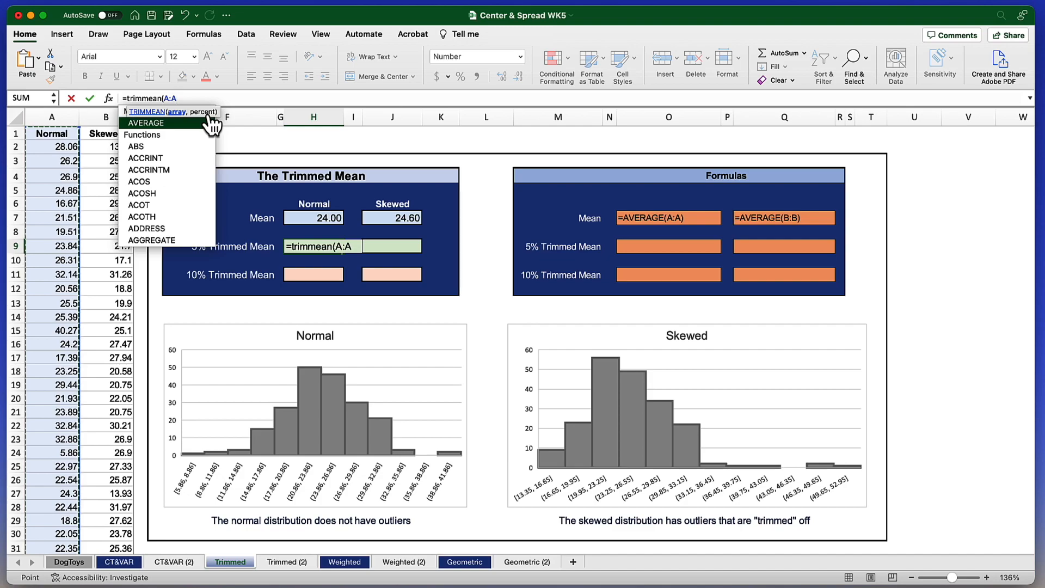
{"action": "type", "text": ","}
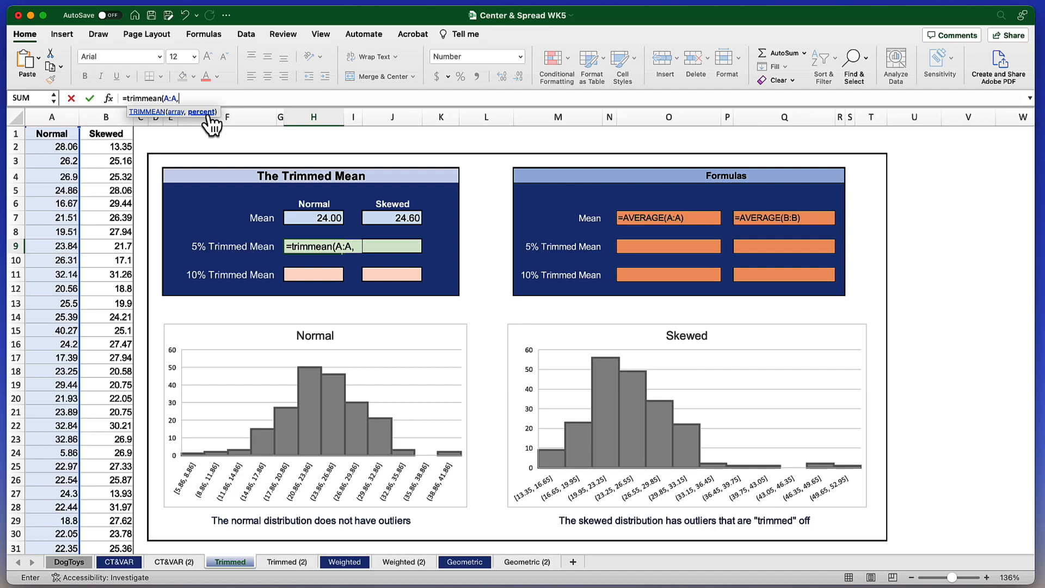
{"action": "type", "text": ".0"}
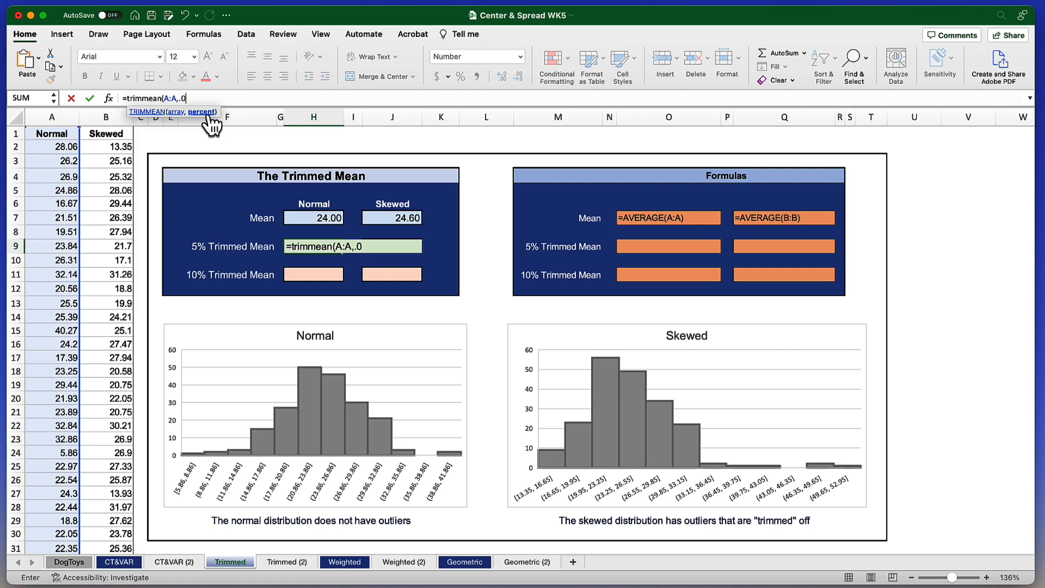
{"action": "type", "text": "5"}
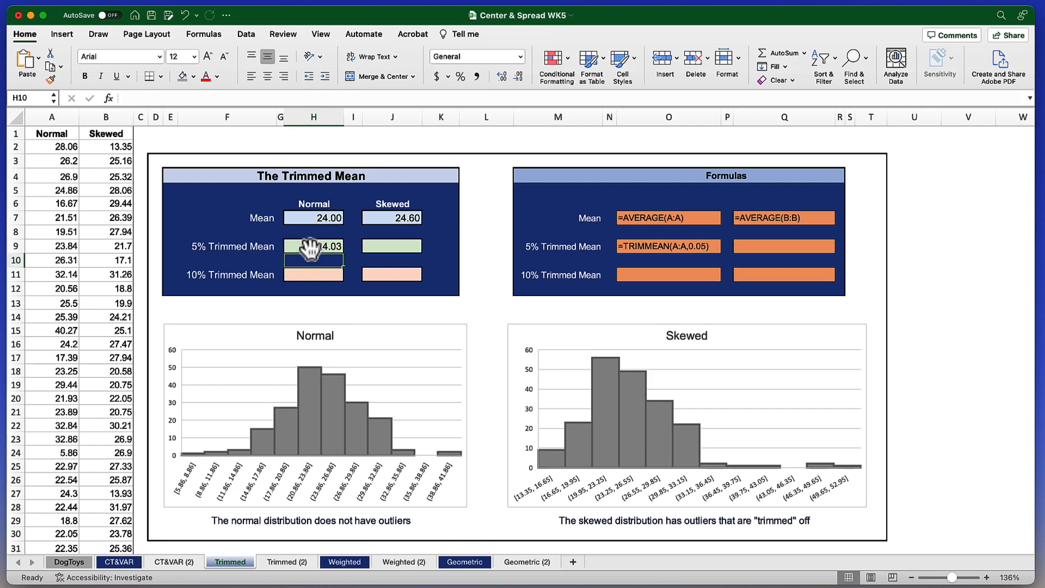
{"action": "mouse_move", "coordinate": [370, 246]}
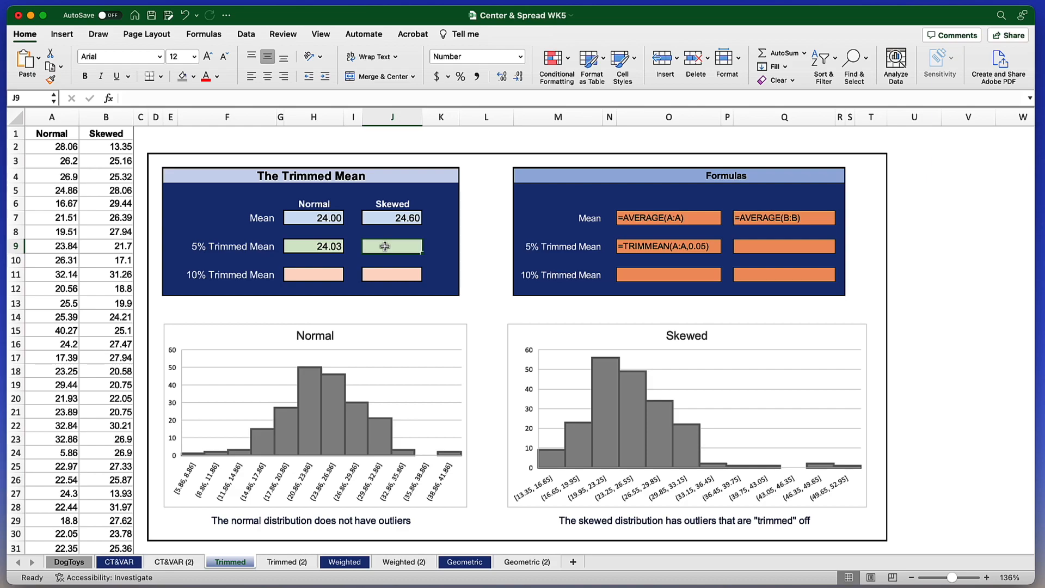
Enter =TRIMMEAN(B:B,.05) in J9 and reselect it to verify the 24.31 result
{"action": "type", "text": "=trimmean"}
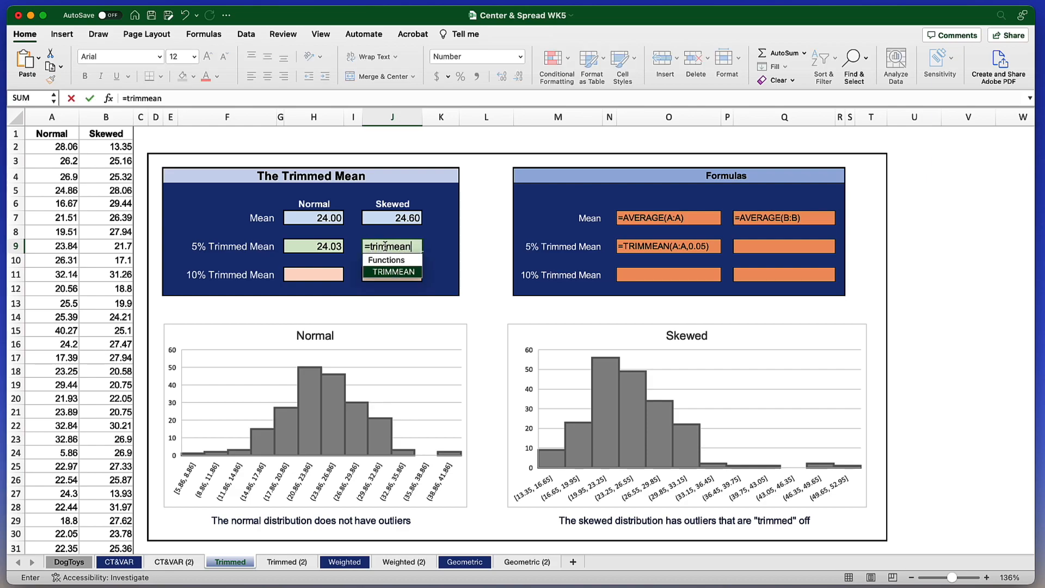
{"action": "type", "text": "("}
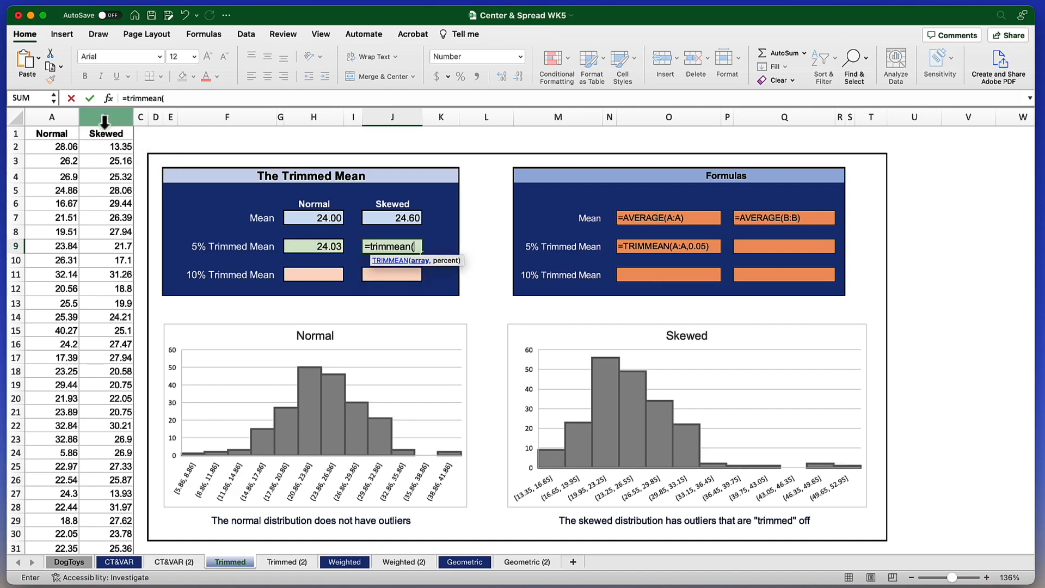
{"action": "left_click", "coordinate": [105, 117]}
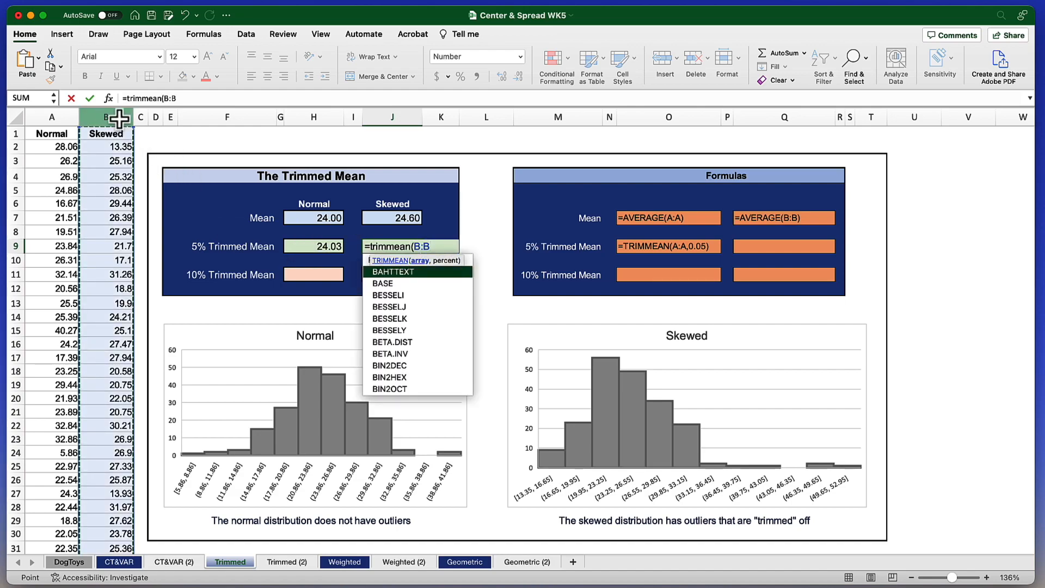
{"action": "type", "text": ",."}
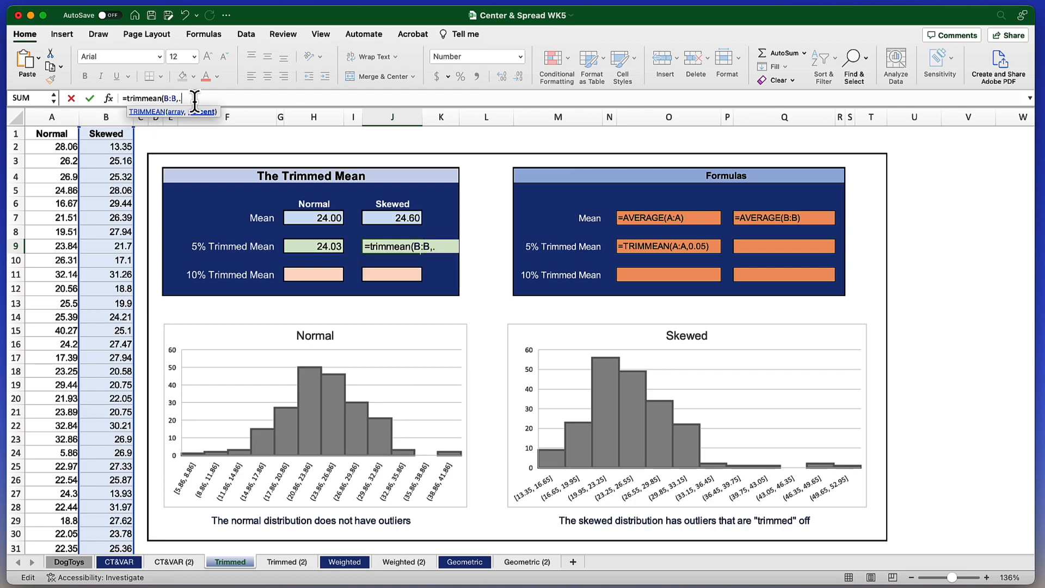
{"action": "type", "text": "05)"}
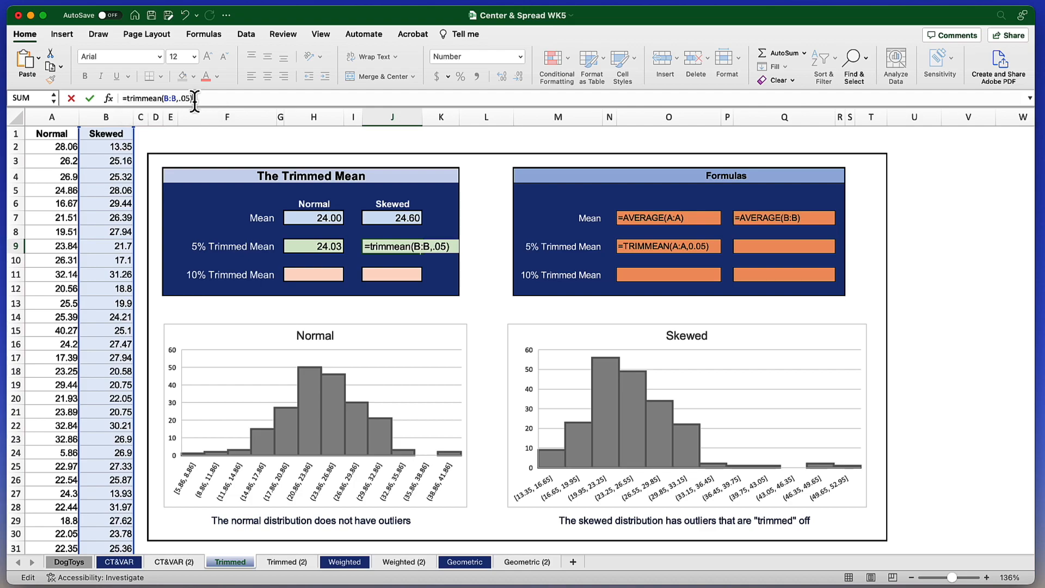
{"action": "key", "text": "Return"}
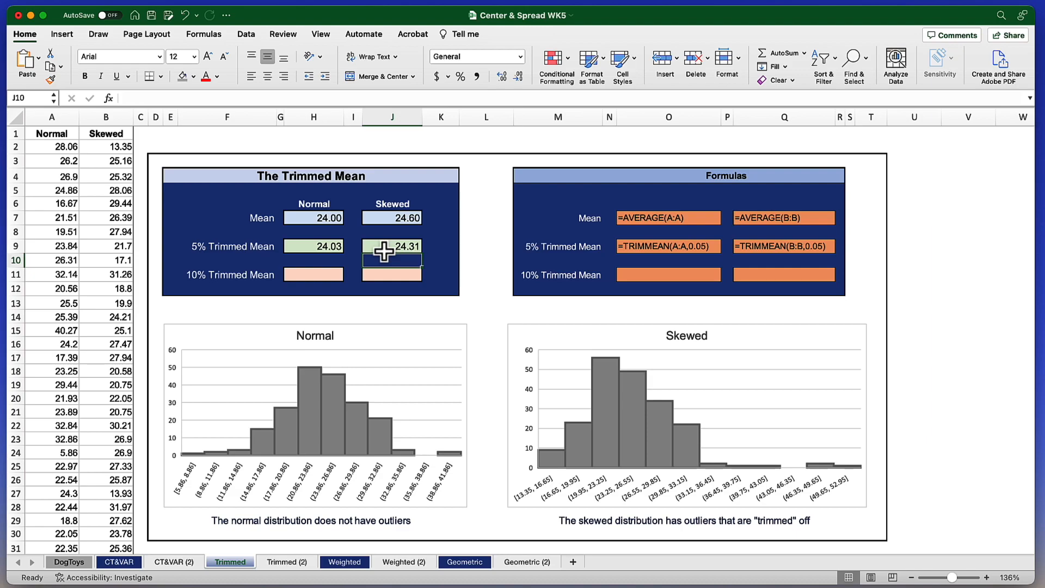
{"action": "left_click", "coordinate": [391, 246]}
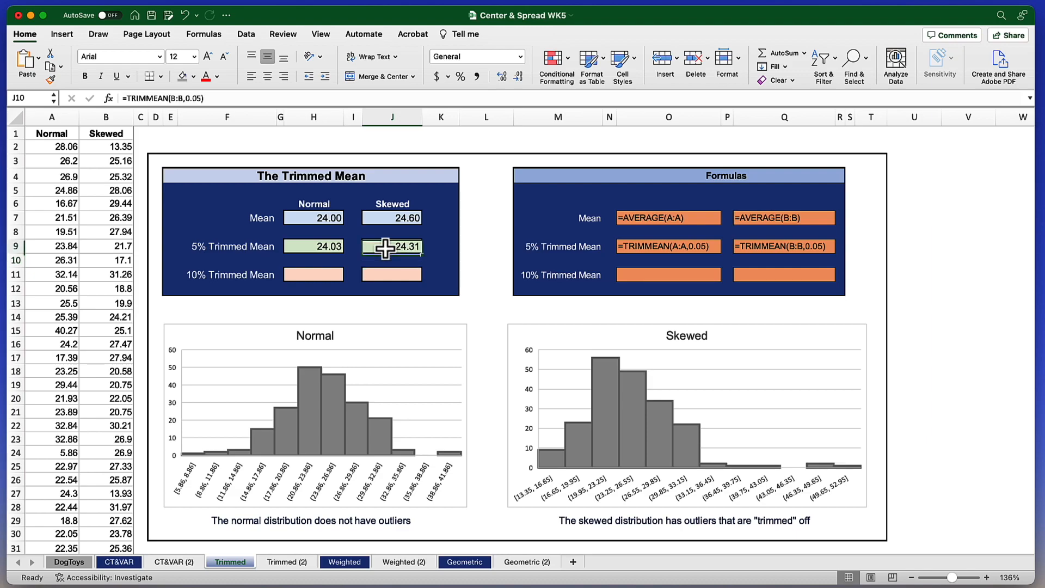
{"action": "left_click", "coordinate": [392, 246]}
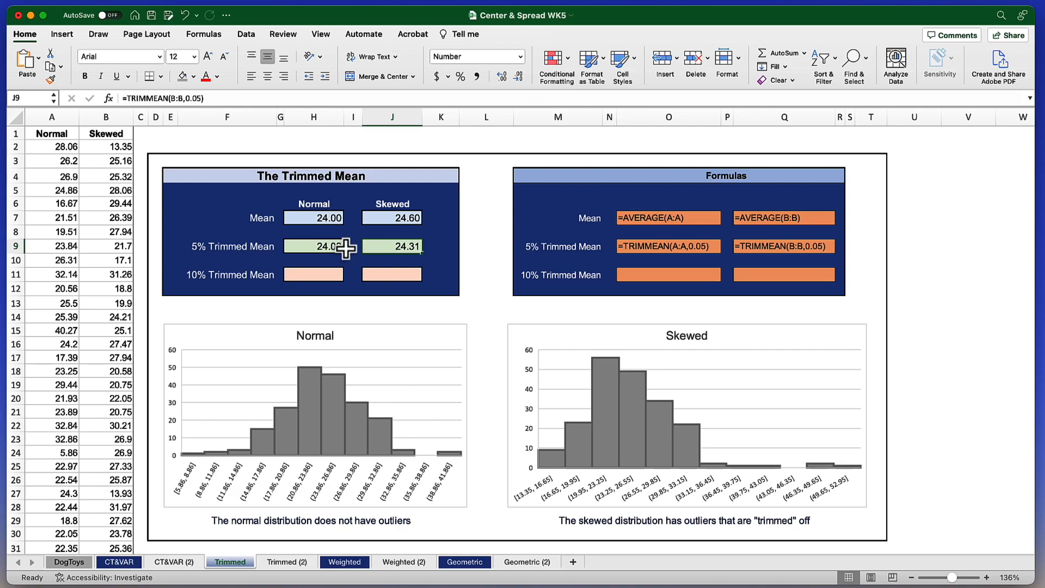
{"action": "mouse_move", "coordinate": [326, 246]}
{"action": "type", "text": "="}
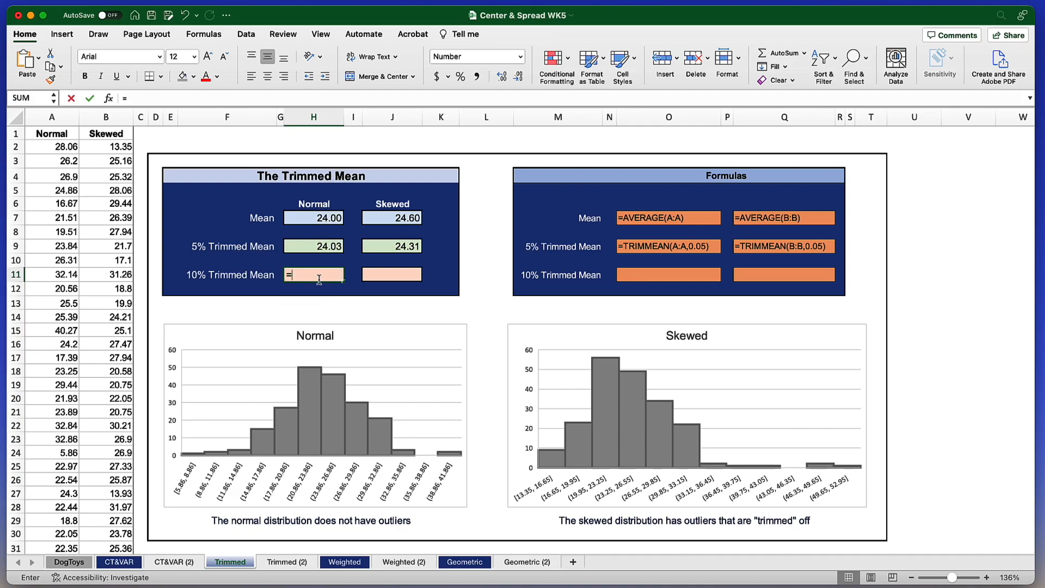
Enter =TRIMMEAN(A:A,.10) in H11 for a Normal 10% trimmed mean of 24.03
{"action": "type", "text": "trimmean(A:A"}
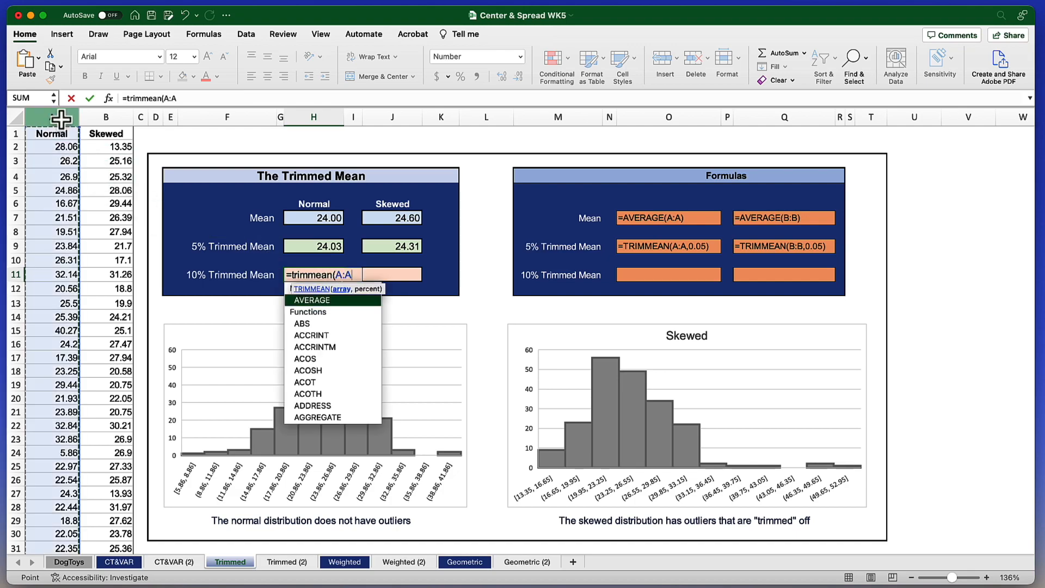
{"action": "type", "text": ","}
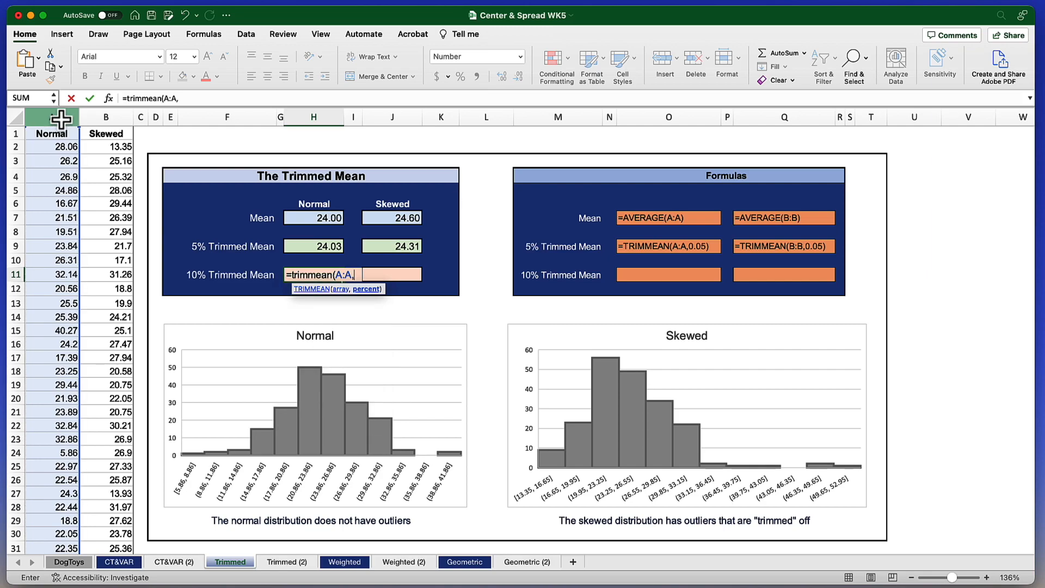
{"action": "type", "text": ","}
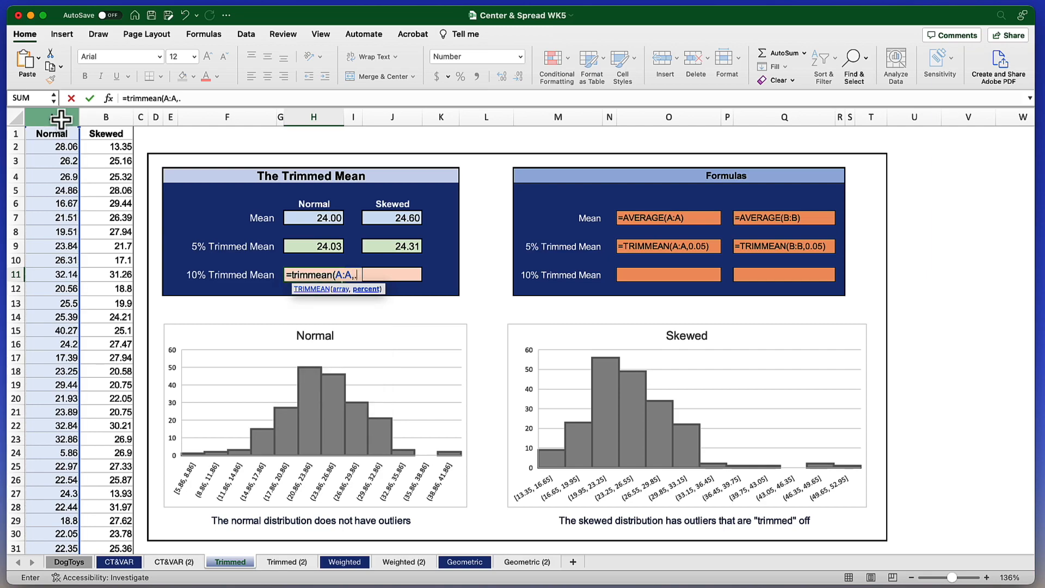
{"action": "type", "text": "10"}
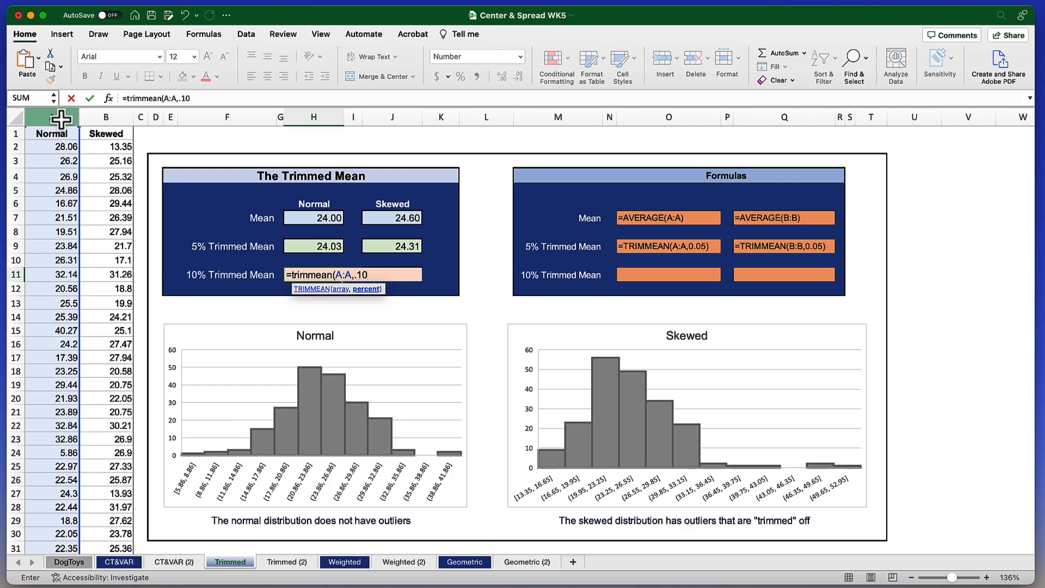
{"action": "type", "text": ")"}
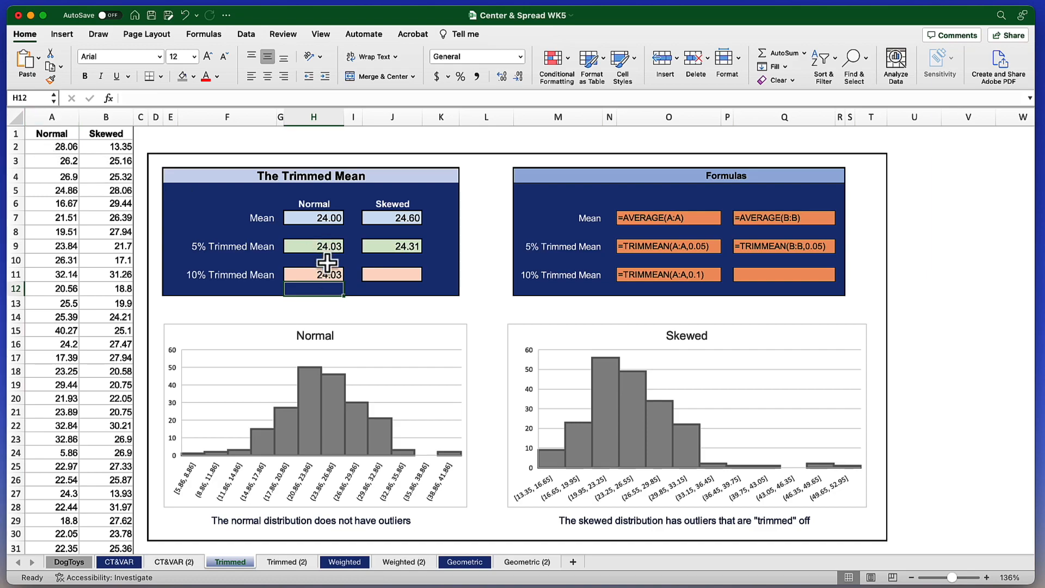
{"action": "mouse_move", "coordinate": [326, 291]}
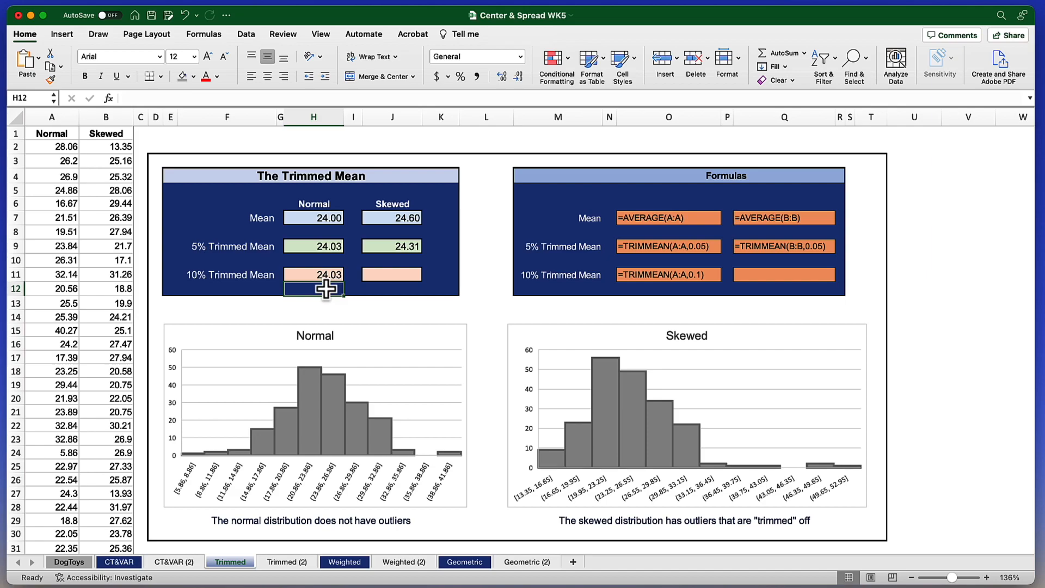
{"action": "mouse_move", "coordinate": [392, 274]}
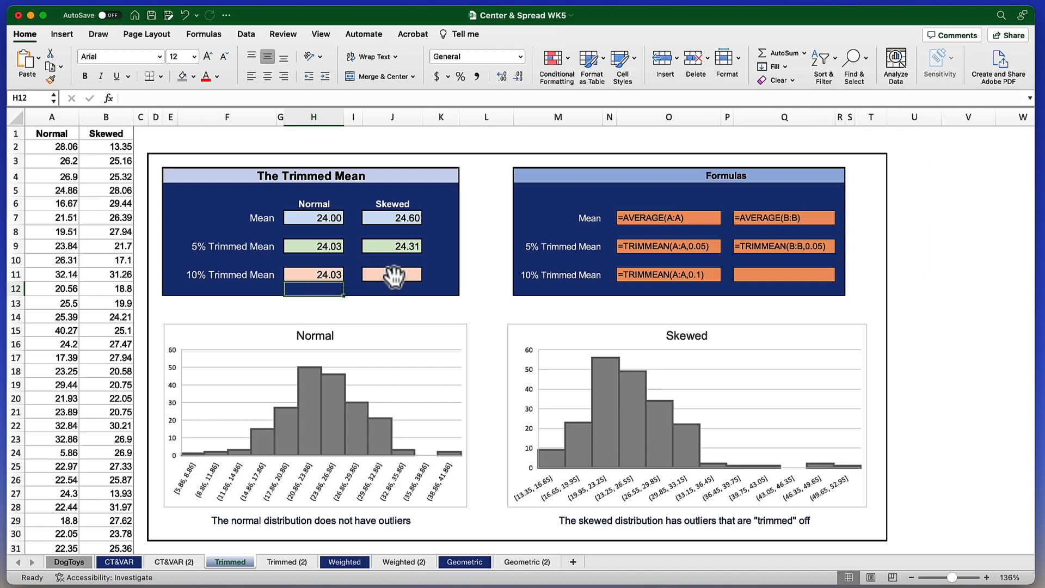
Enter =TRIMMEAN(B:B,.1) in J11, giving a Skewed 10% trimmed mean of 24.29
{"action": "type", "text": "="}
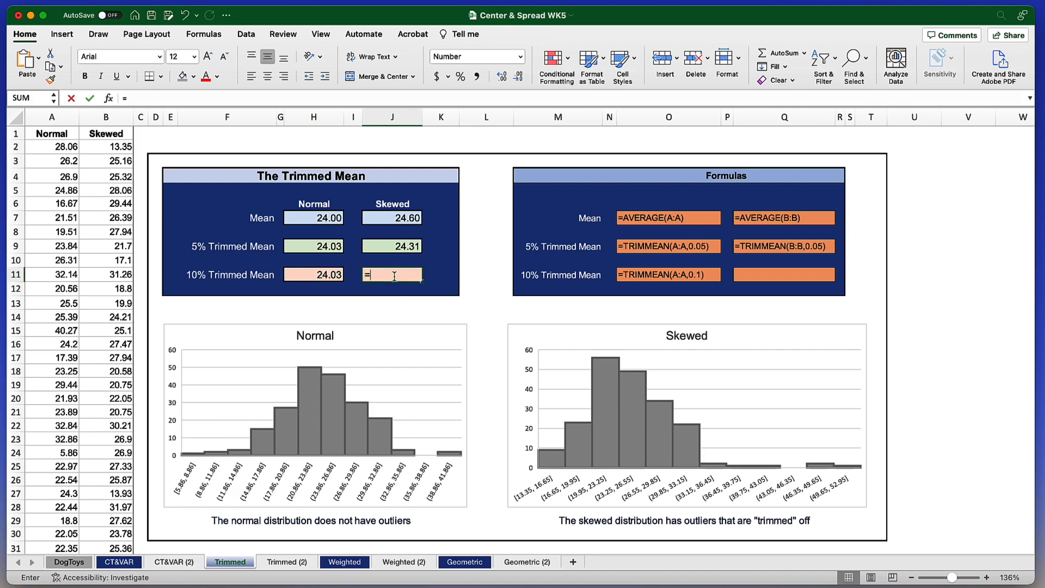
{"action": "type", "text": "trimmean("}
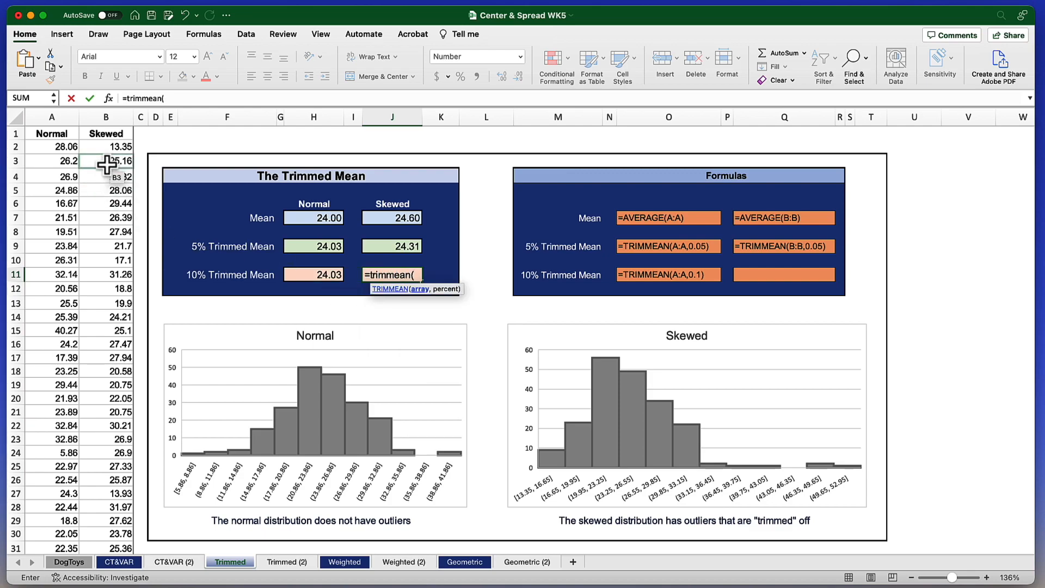
{"action": "left_click", "coordinate": [106, 117]}
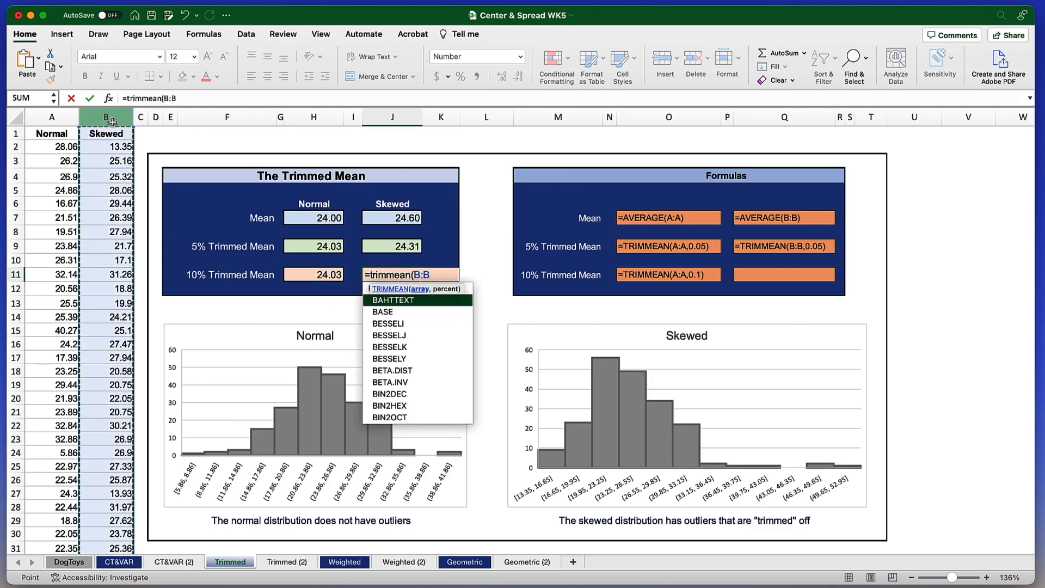
{"action": "type", "text": ",."}
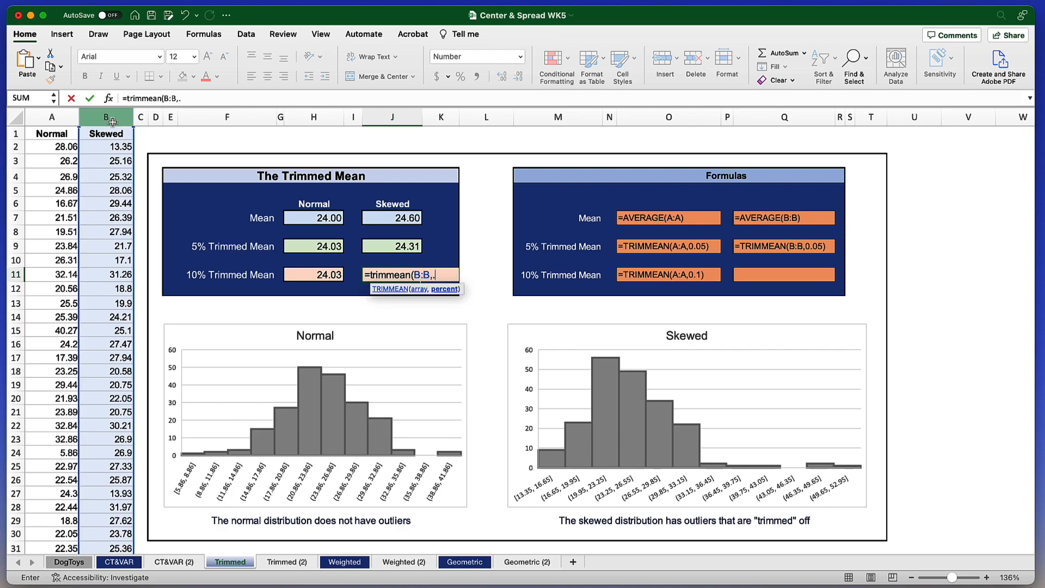
{"action": "type", "text": "1"}
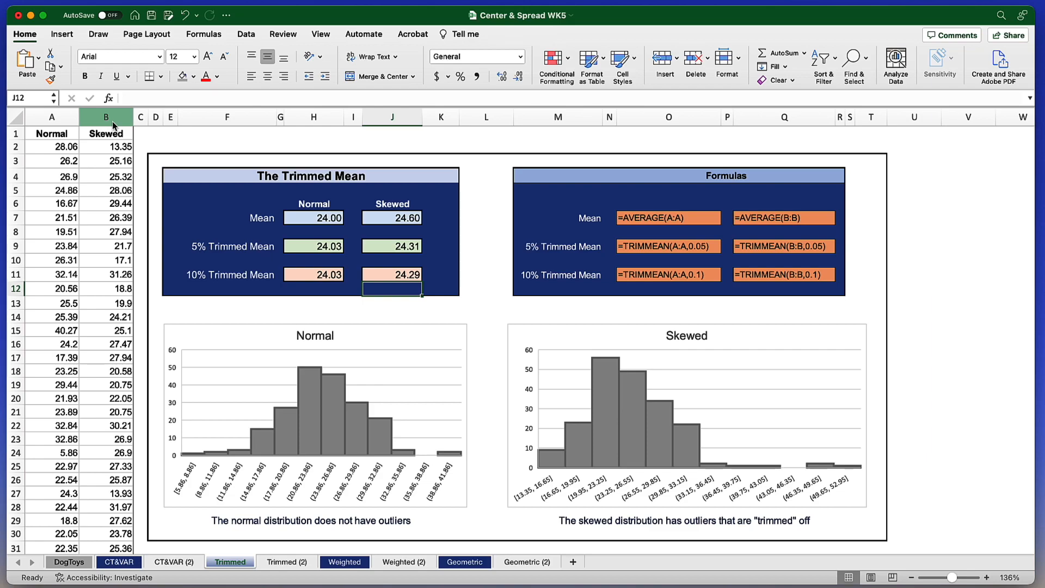
{"action": "mouse_move", "coordinate": [313, 218]}
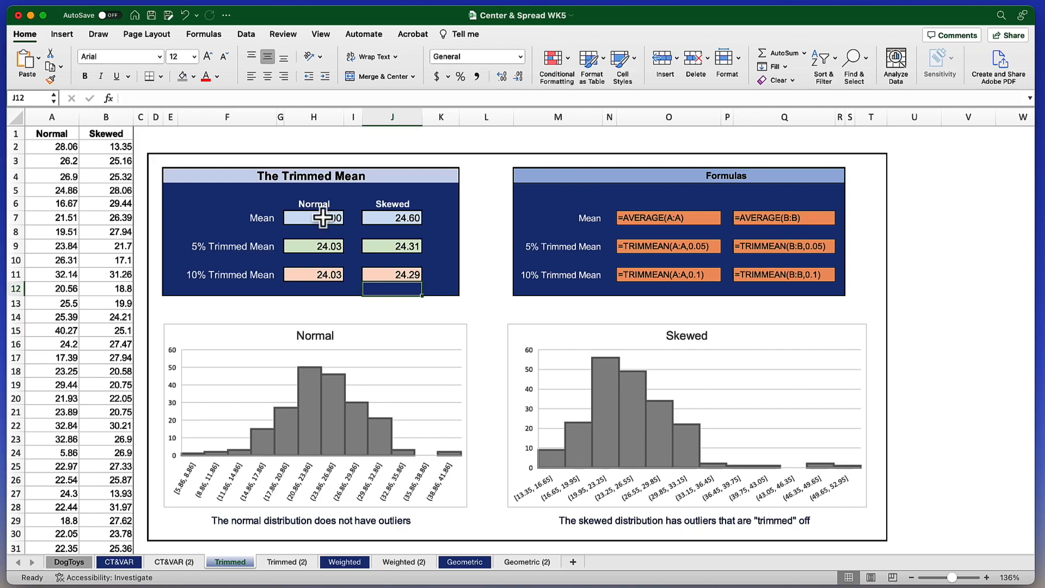
{"action": "mouse_move", "coordinate": [432, 247]}
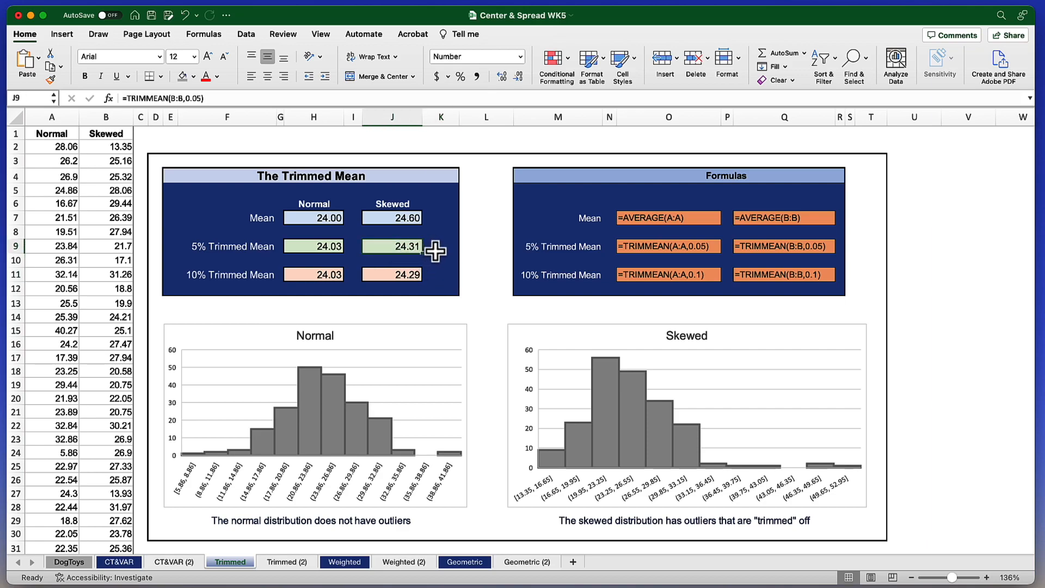
{"action": "mouse_move", "coordinate": [417, 240]}
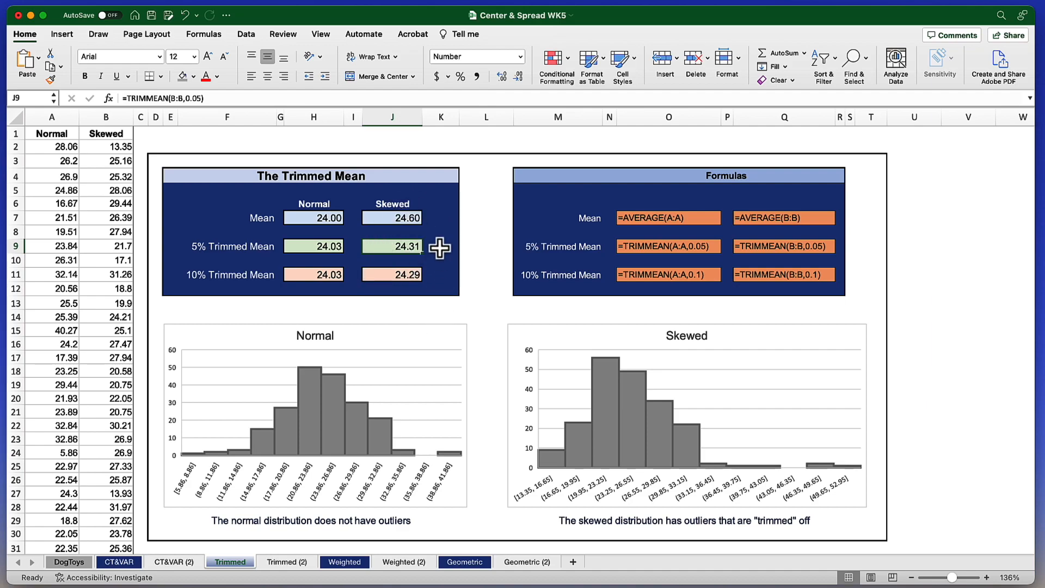
{"action": "mouse_move", "coordinate": [424, 279]}
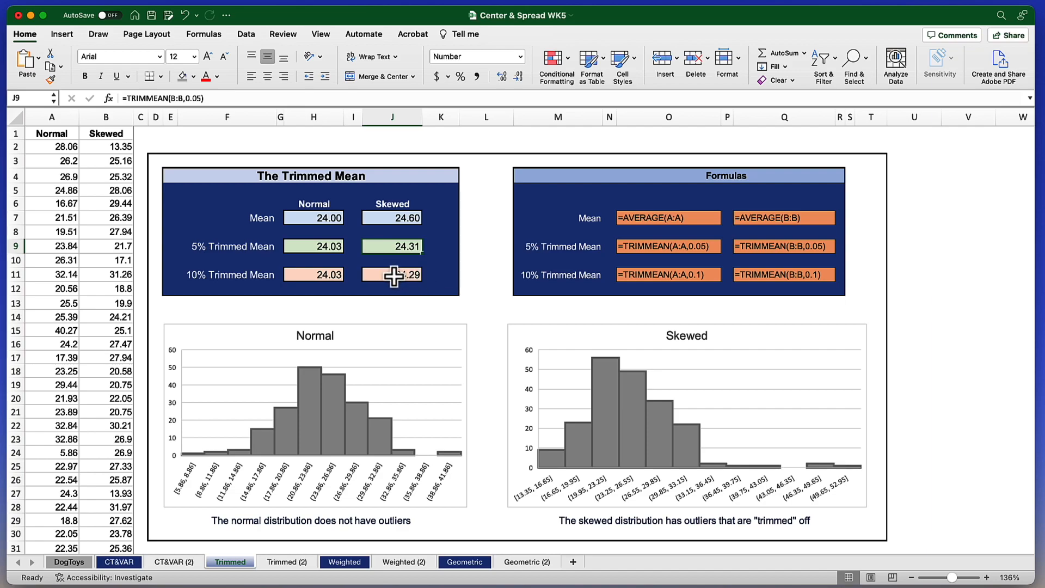
{"action": "mouse_move", "coordinate": [392, 275]}
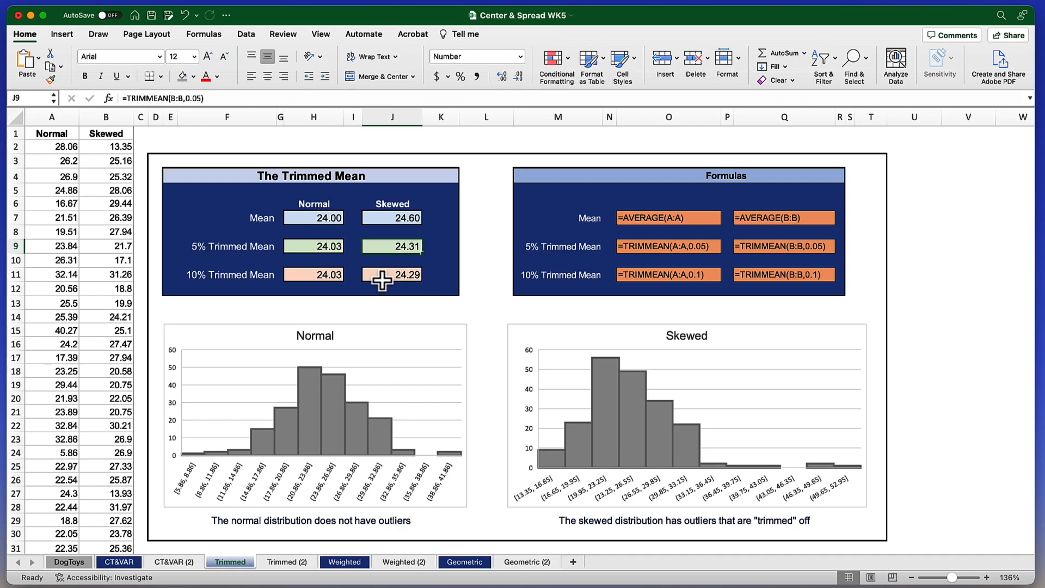